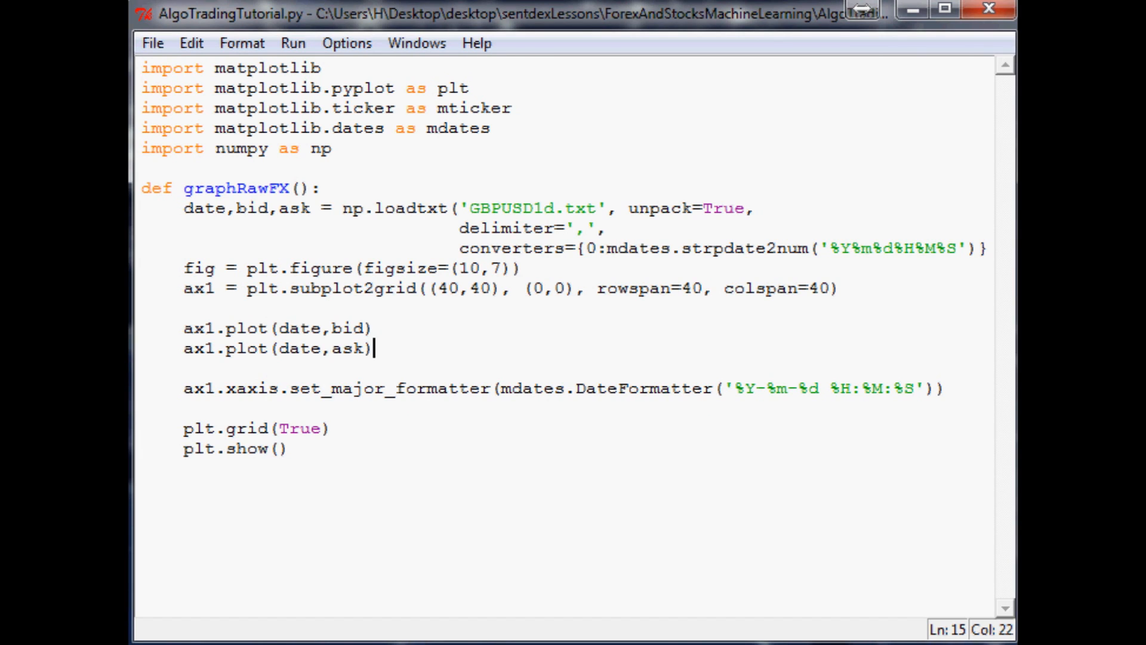
pyautogui.moveTo(488, 388)
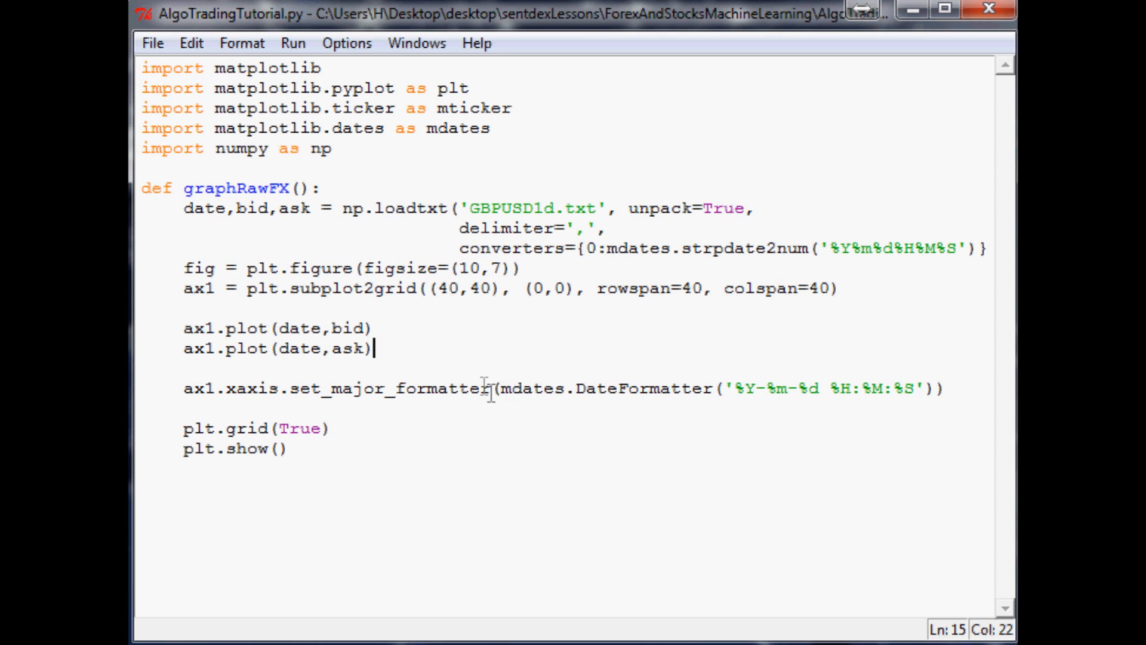
pyautogui.moveTo(264, 277)
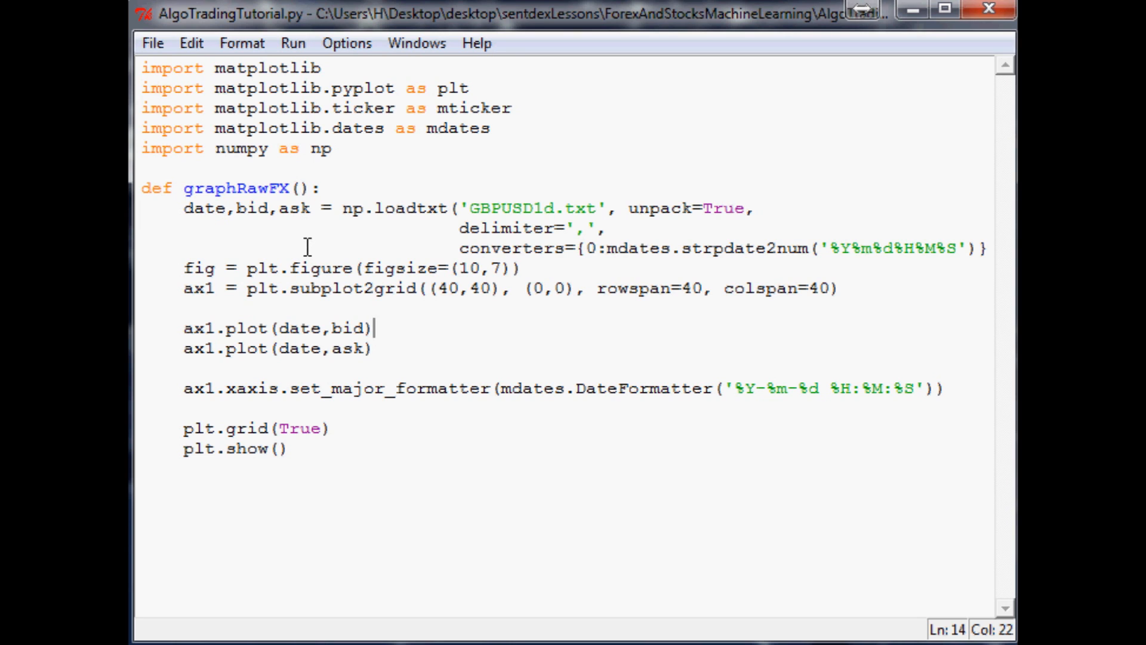
pyautogui.moveTo(268, 243)
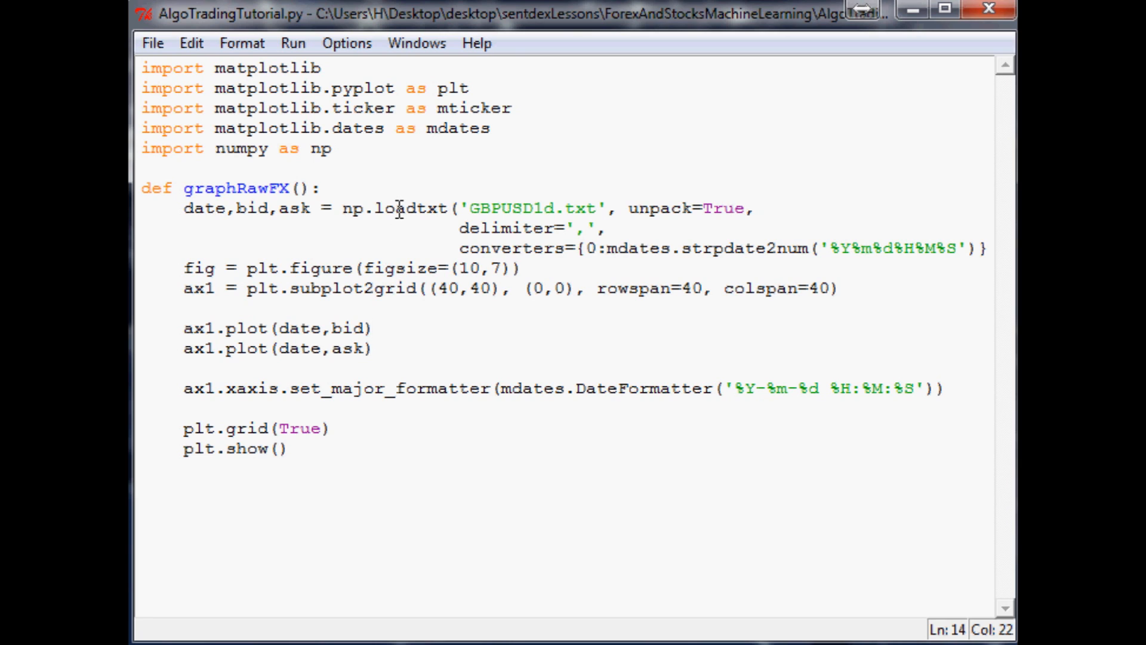
pyautogui.moveTo(276, 189)
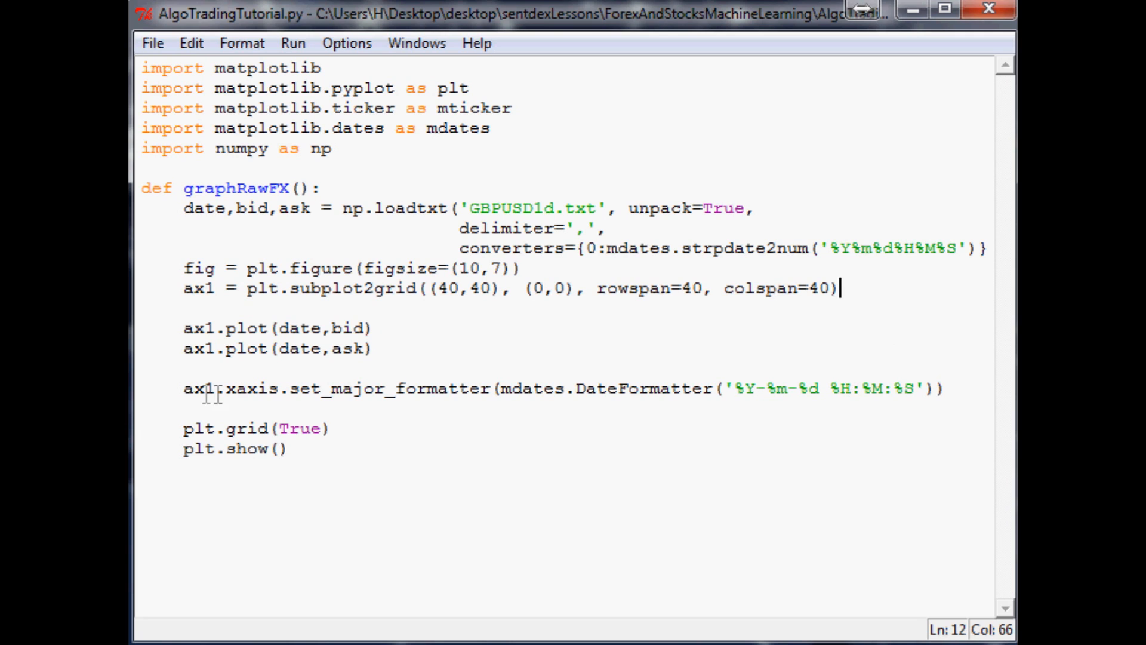
# Place the cursor at the end of the set_major_formatter line in graphRawFX
pyautogui.click(202, 388)
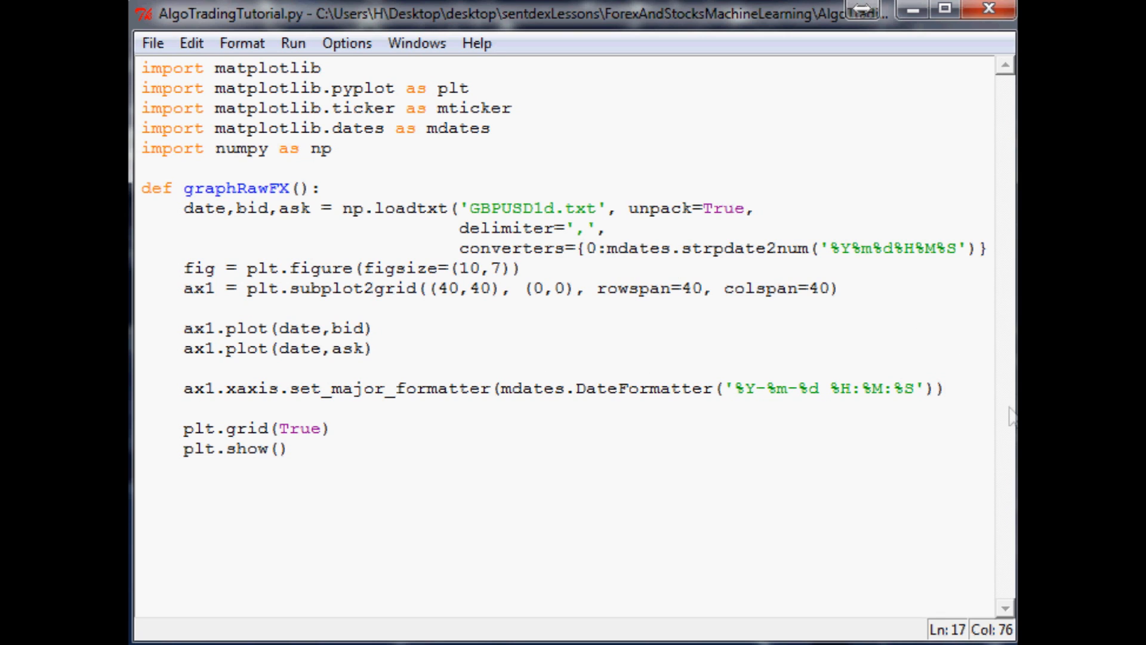
pyautogui.moveTo(1012, 416)
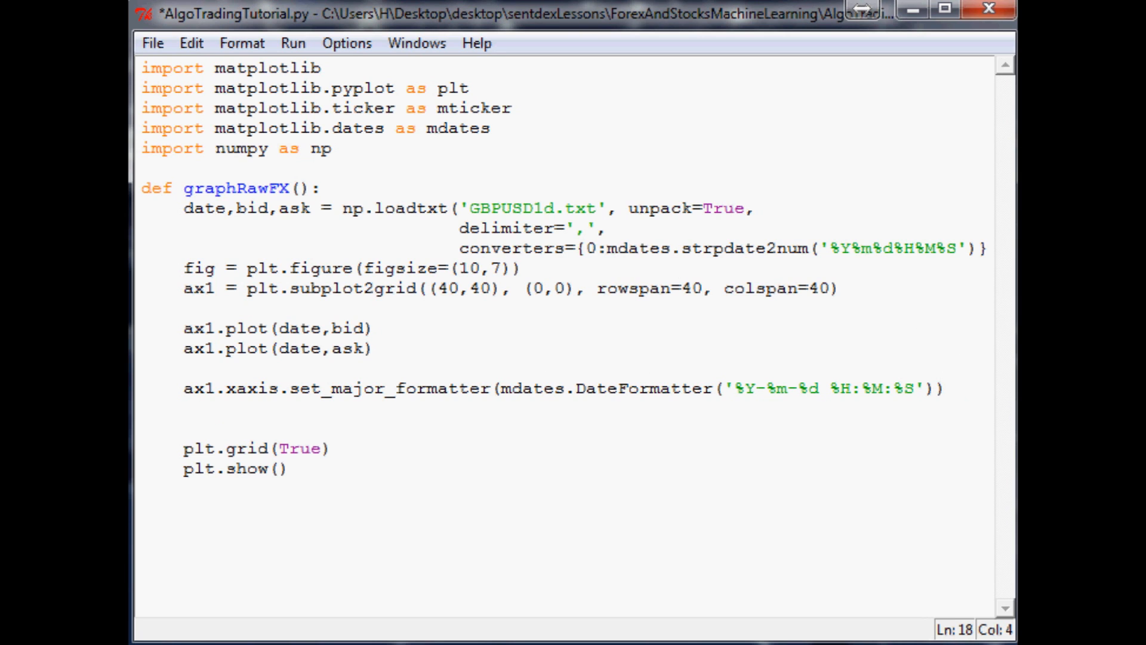
# On a new line, loop over ax1.xaxis.get_ticklabels() calling label.set_rotation(45)
pyautogui.click(185, 407)
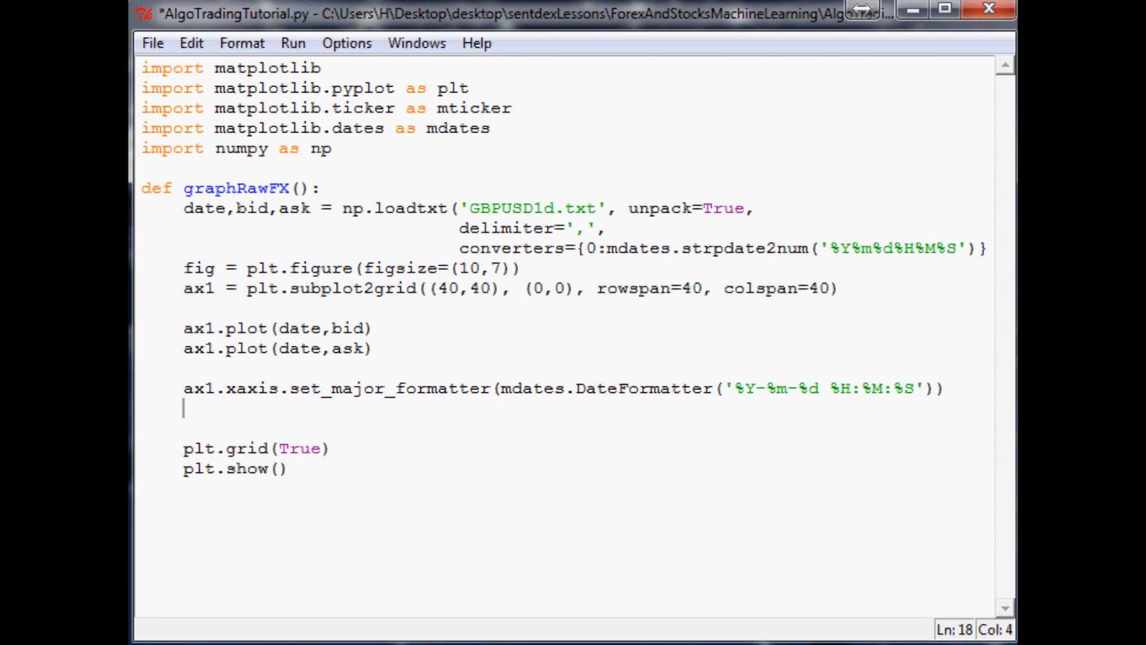
pyautogui.write('for label in ax')
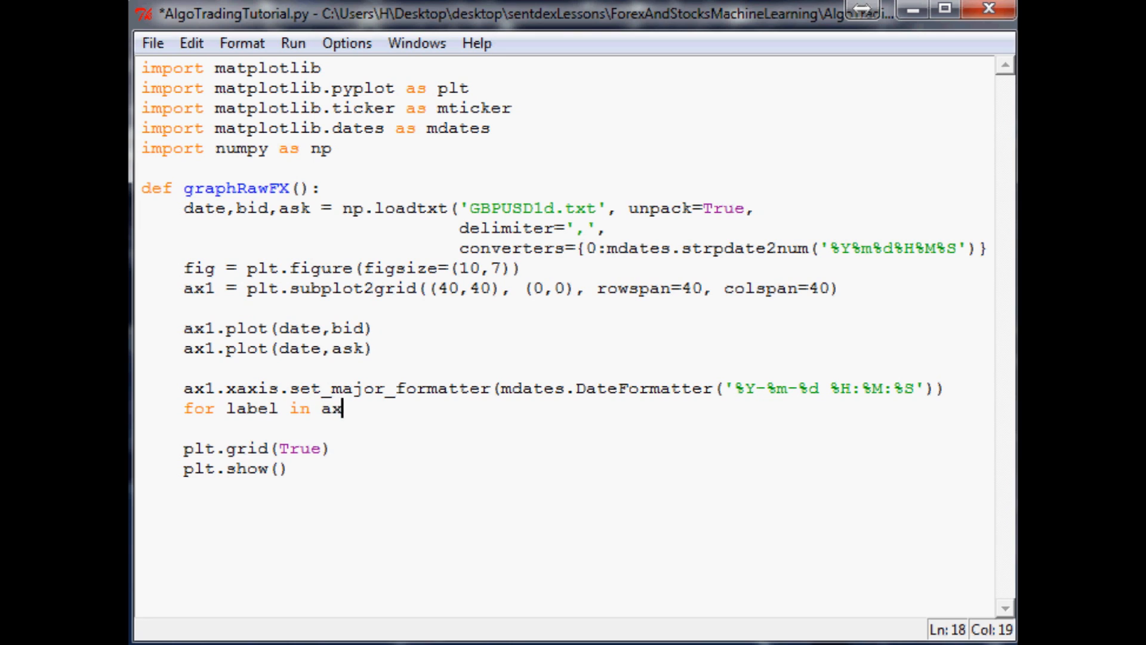
pyautogui.write('1.x')
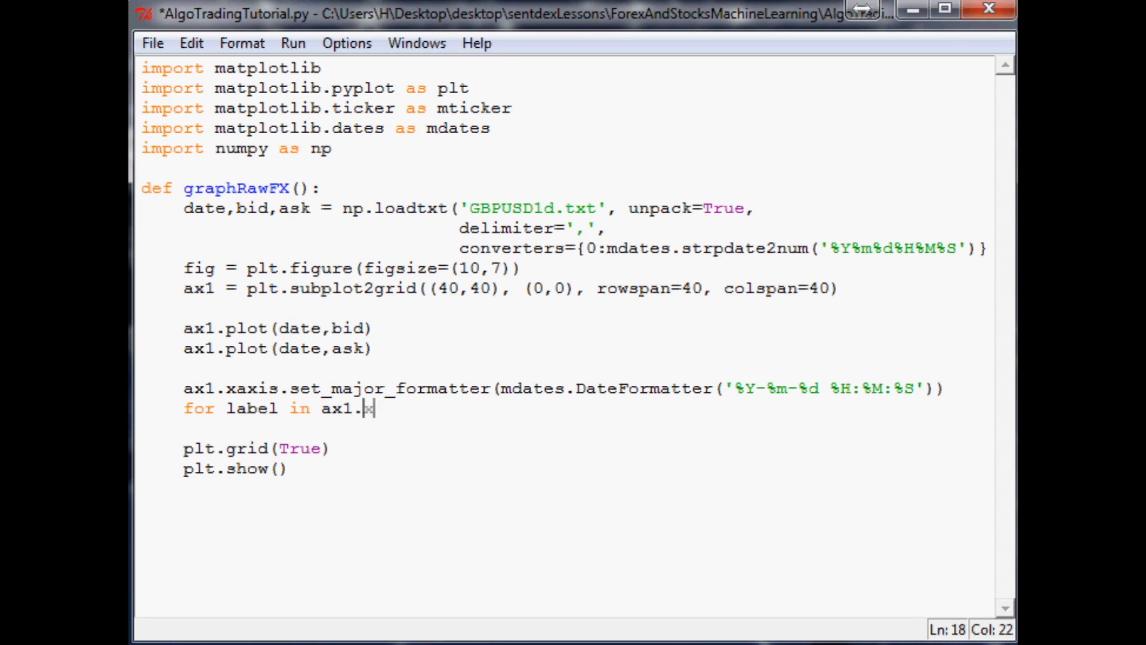
pyautogui.write('xaxis,ge')
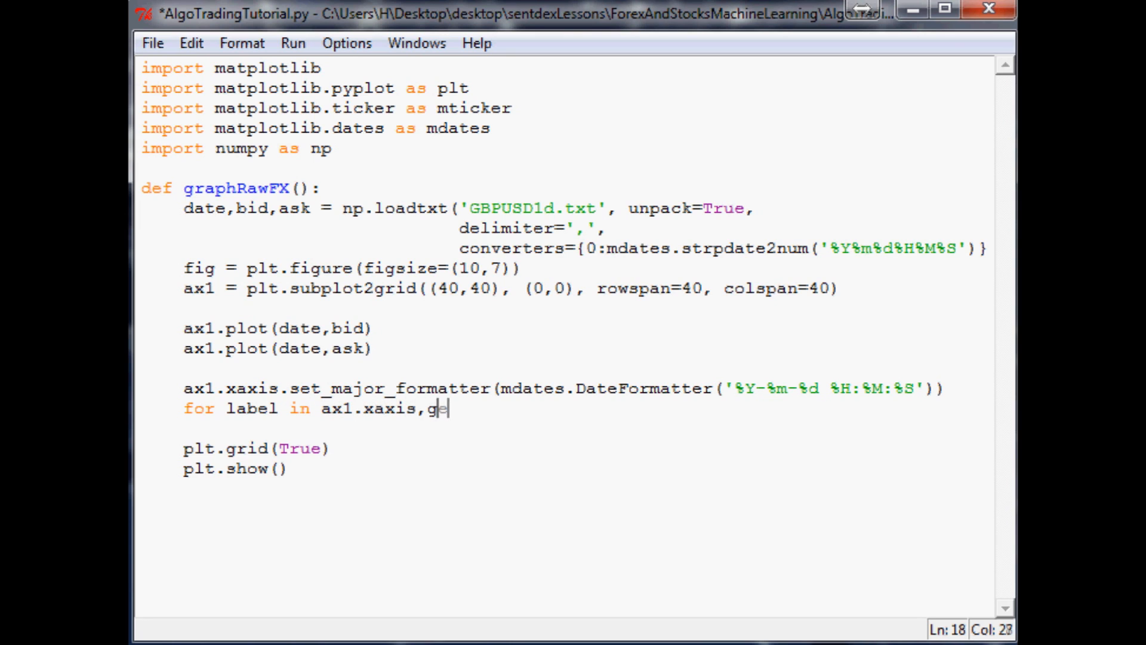
pyautogui.write('t_ticklabels():')
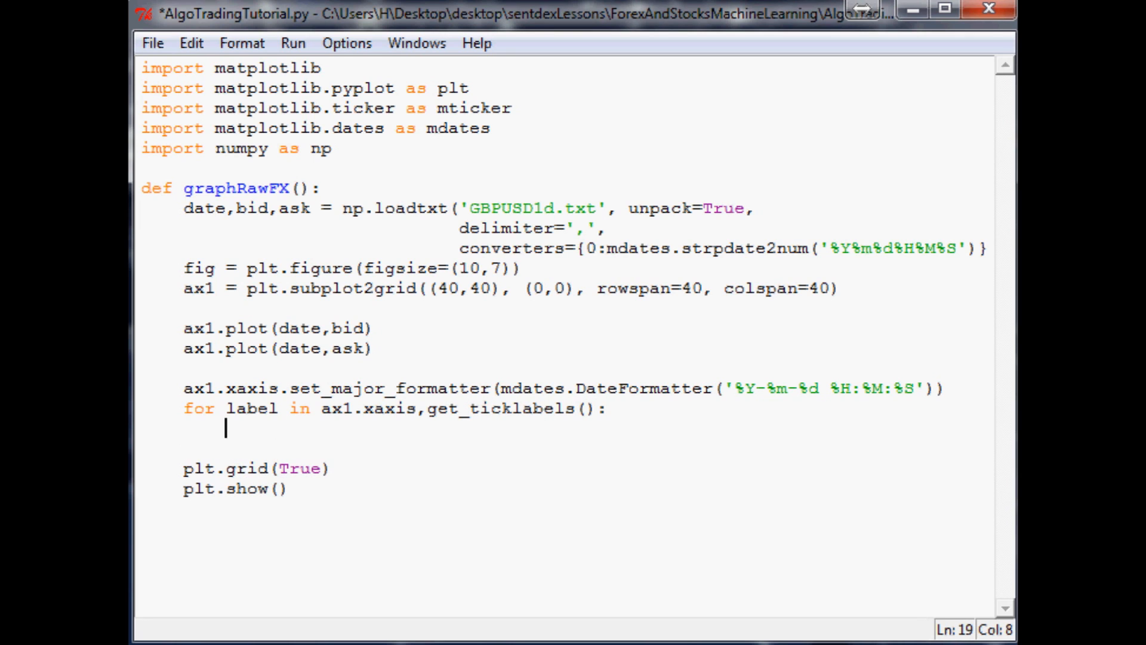
pyautogui.write('label.set')
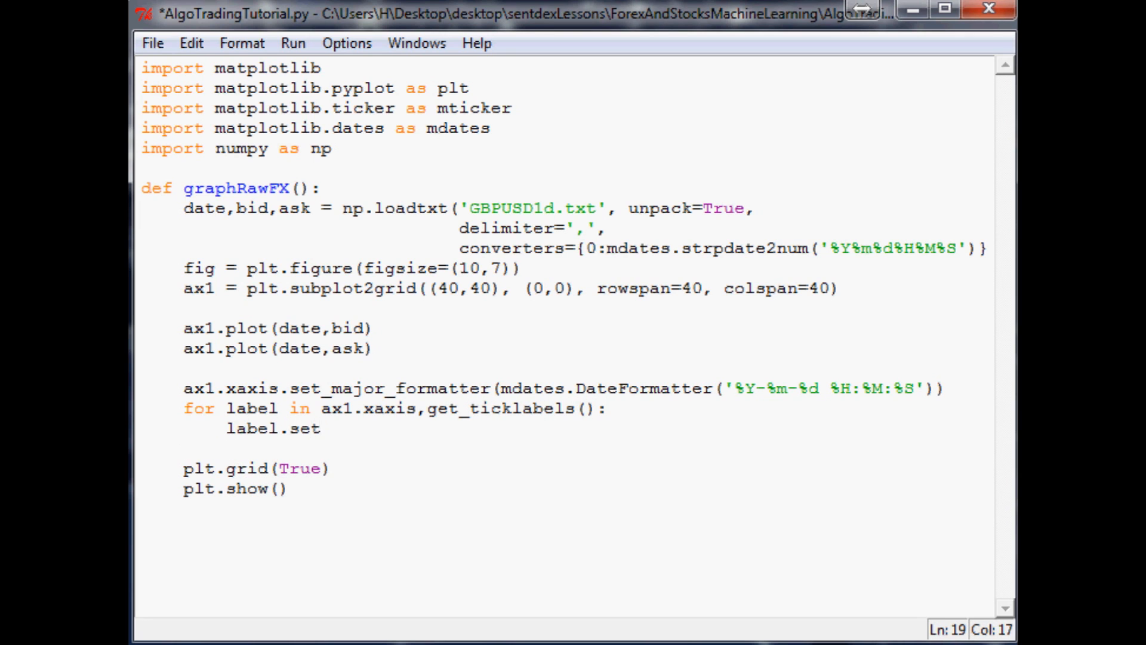
pyautogui.write('_rotation')
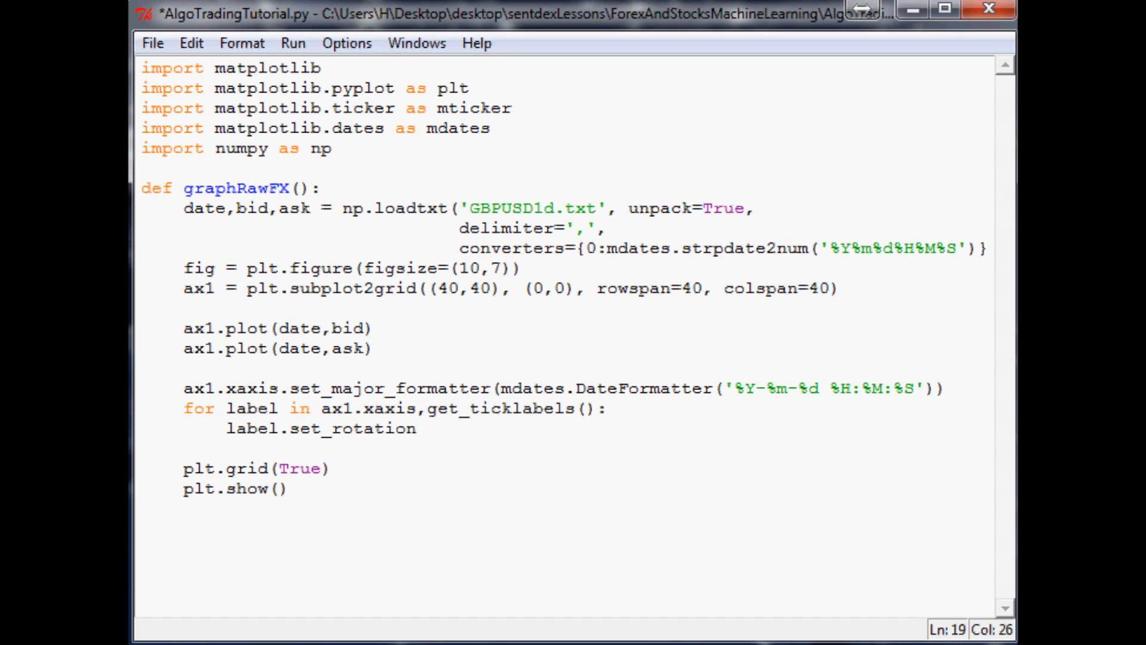
pyautogui.write('(45)')
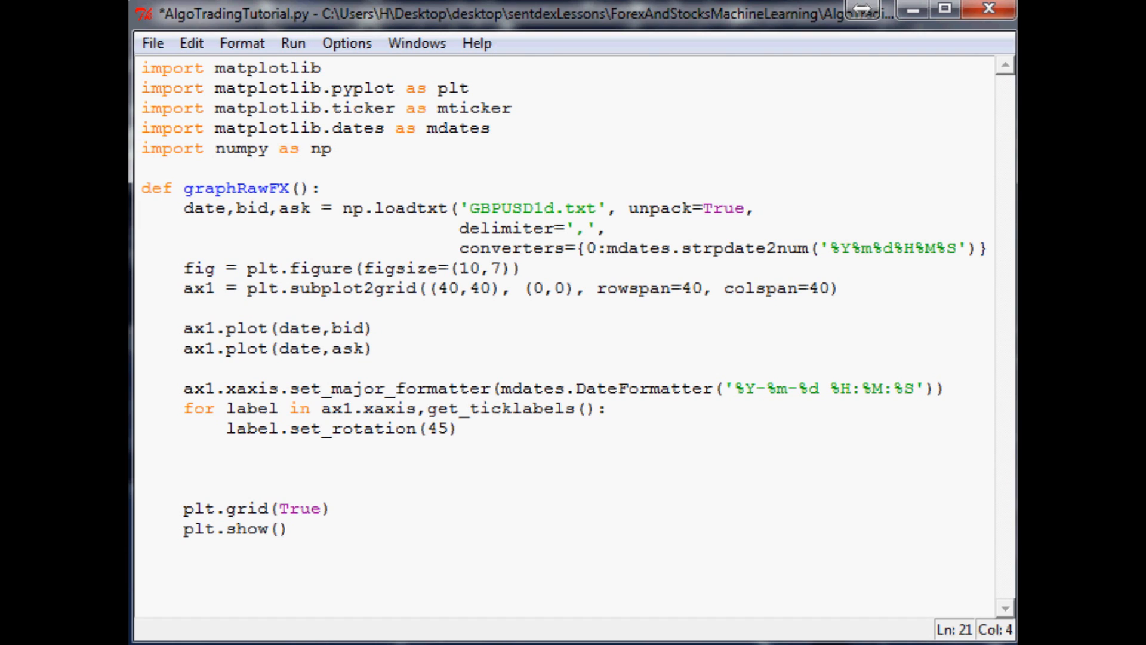
# Add plt.gca().get_yaxis().get_major_formatter().set_useOffset(False) to disable the y-axis offset
pyautogui.write('plt.')
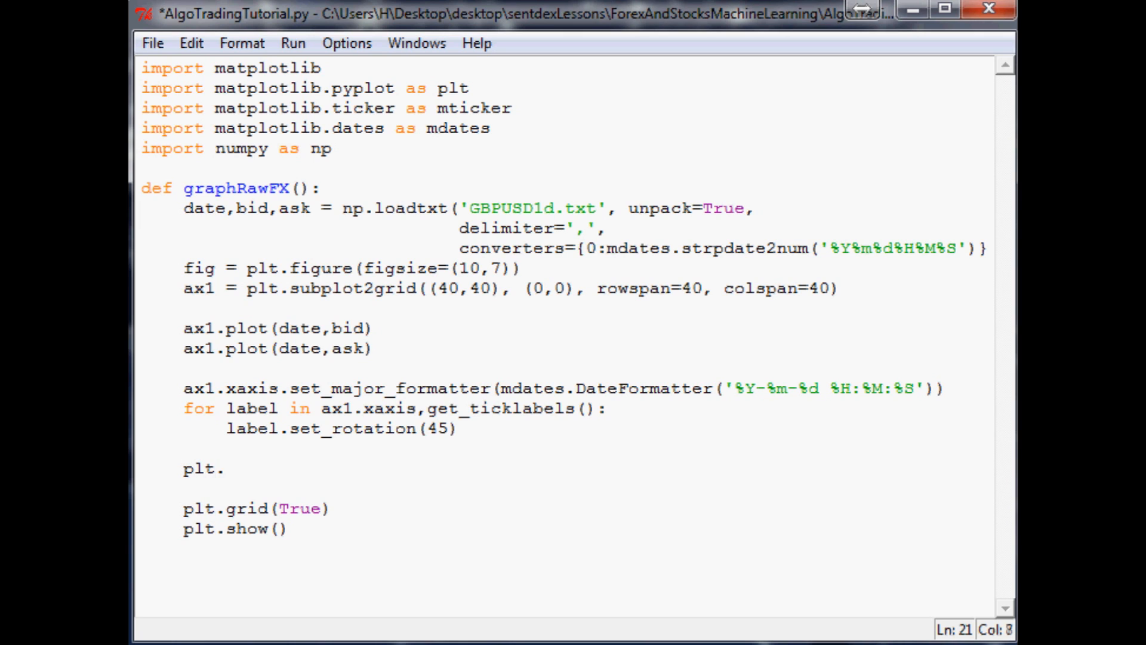
pyautogui.write('gca()')
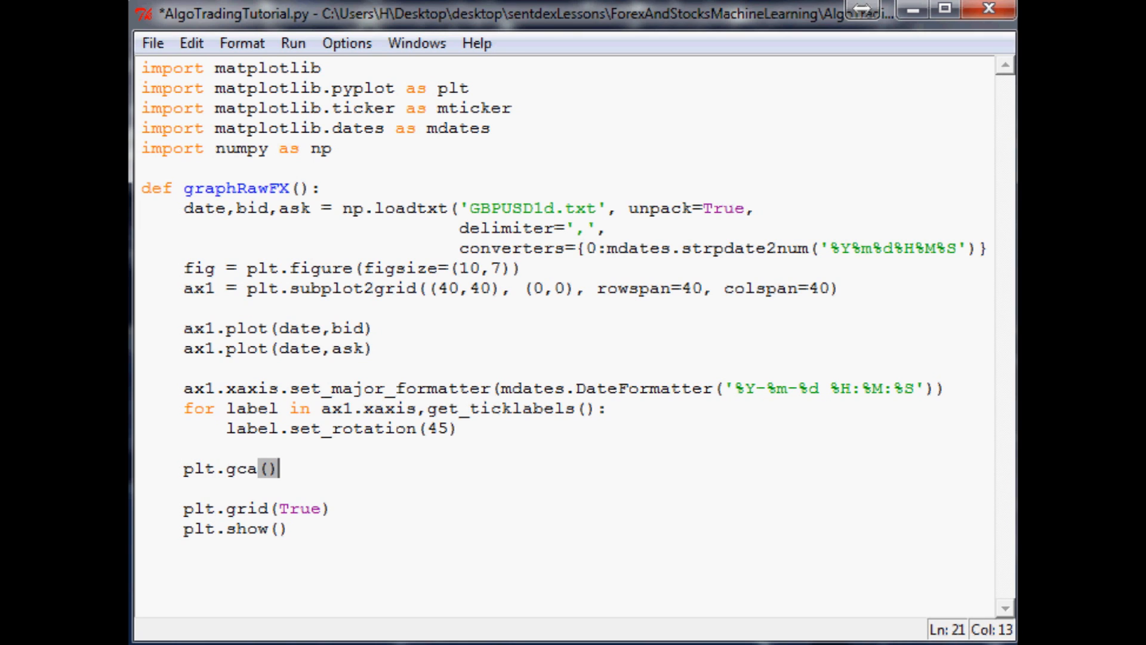
pyautogui.write('.')
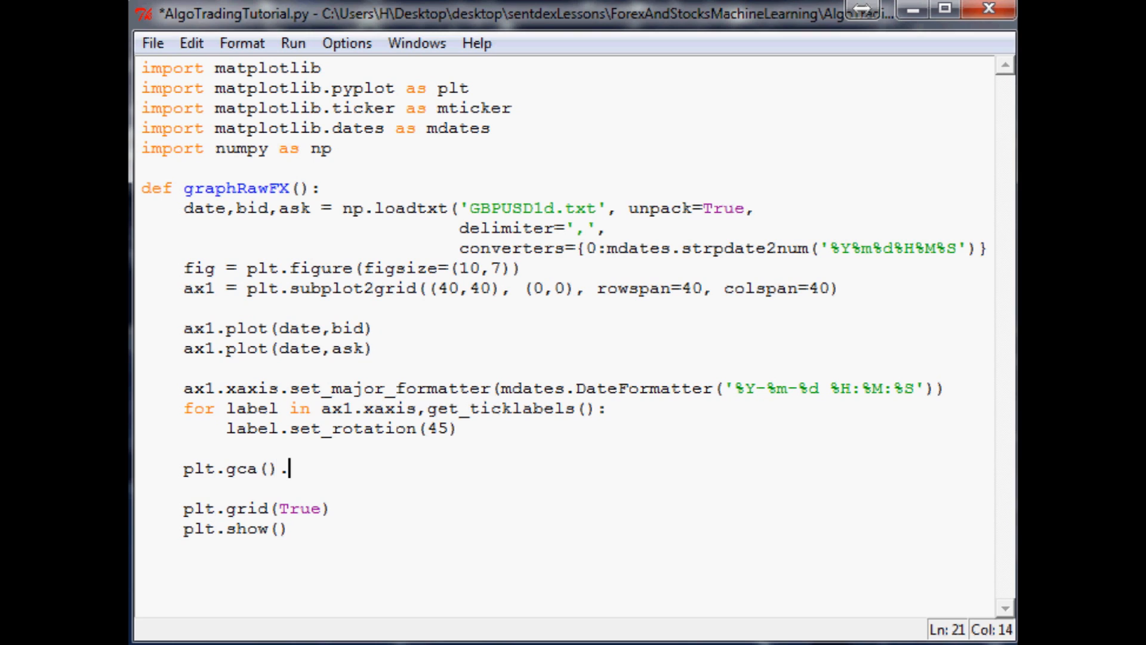
pyautogui.write('get_ya')
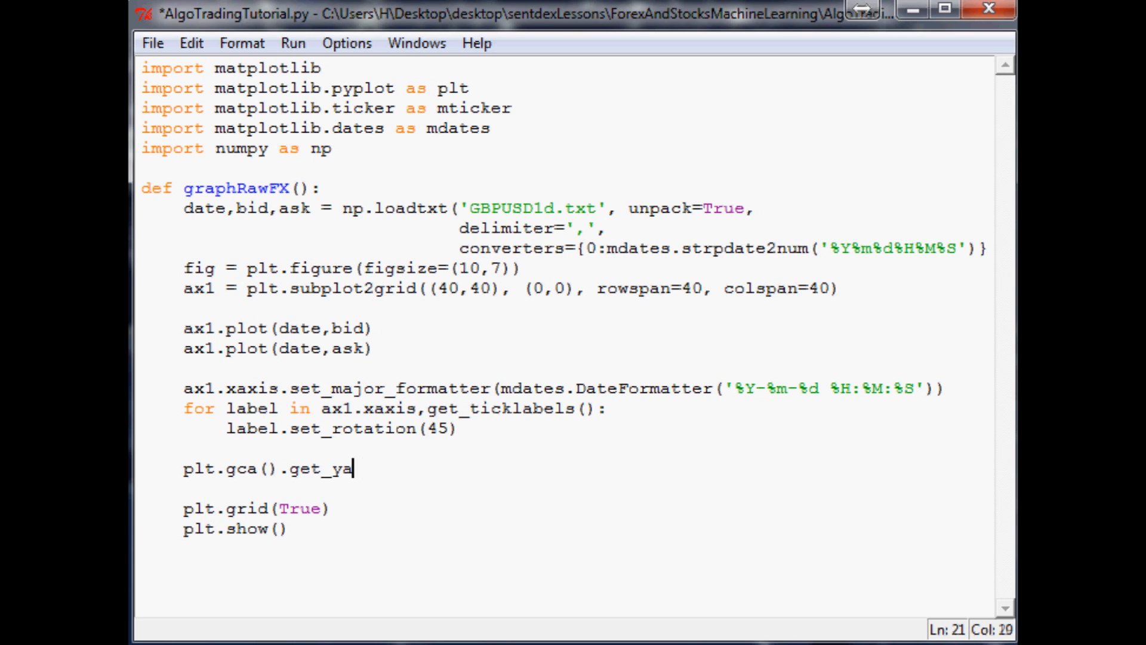
pyautogui.write('xis().')
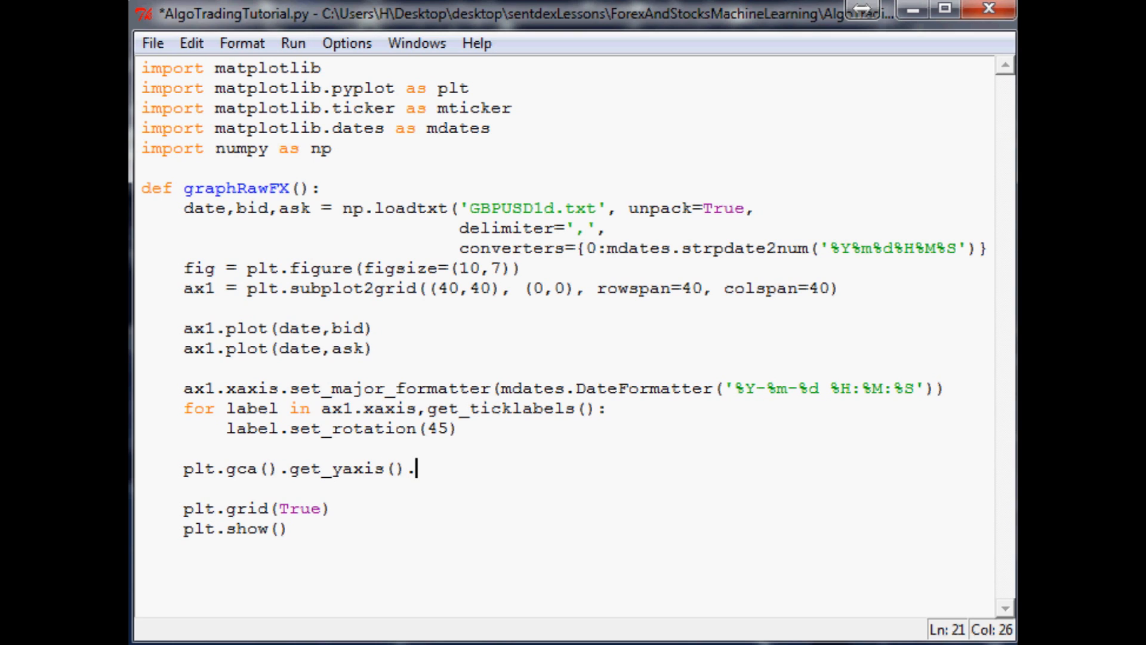
pyautogui.write('get_major')
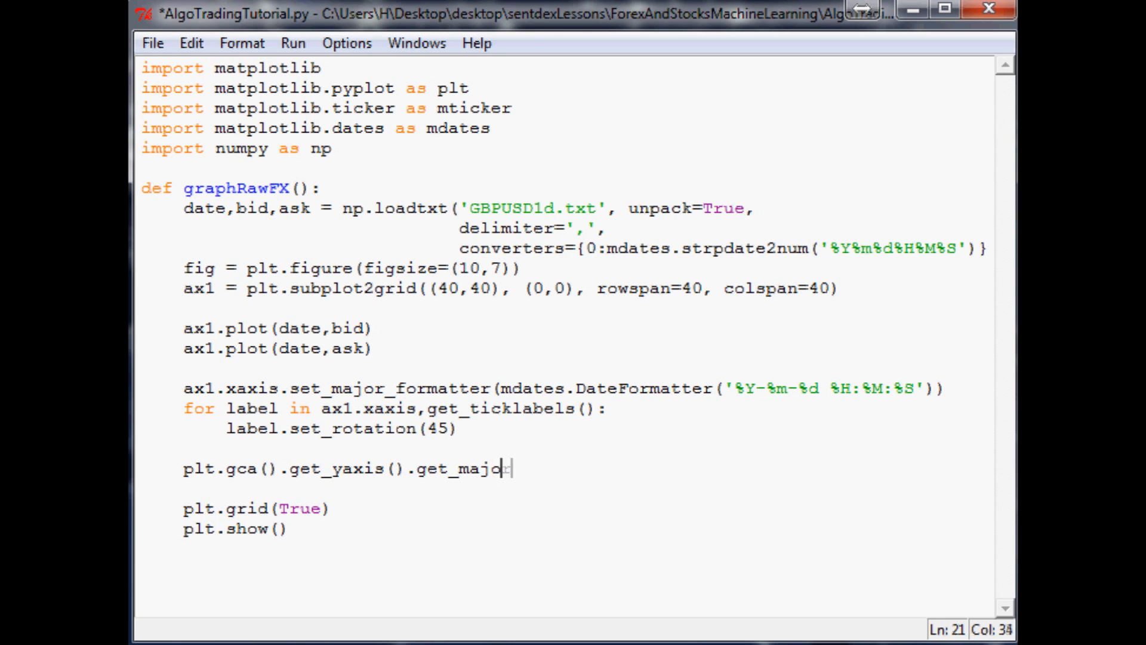
pyautogui.write('r_formatter(')
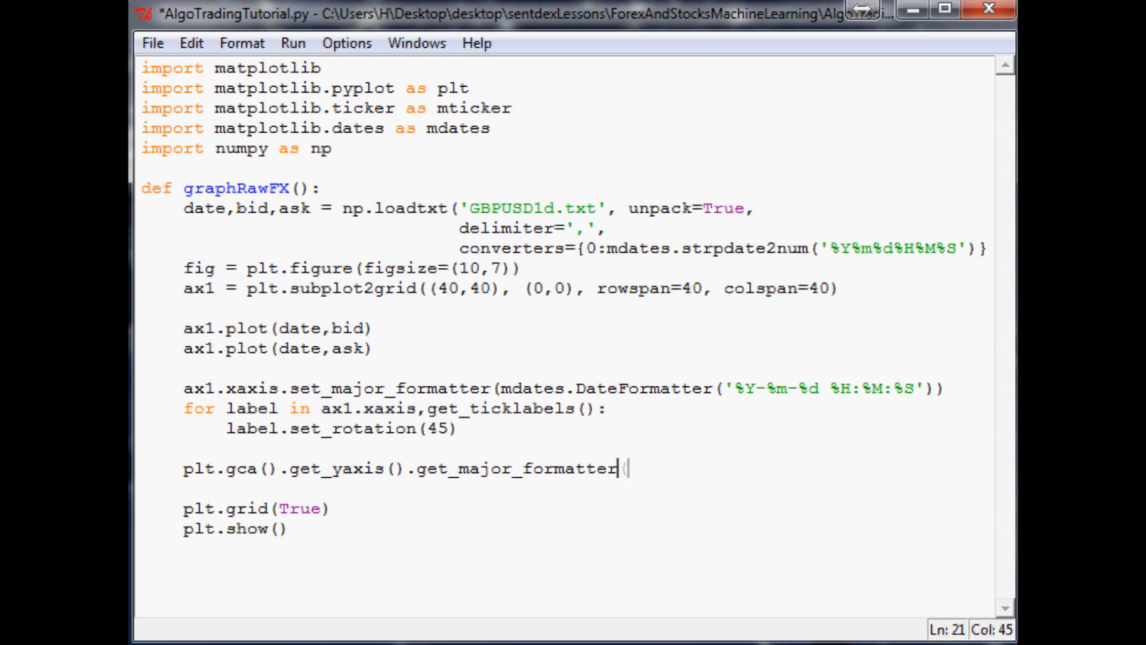
pyautogui.write('().')
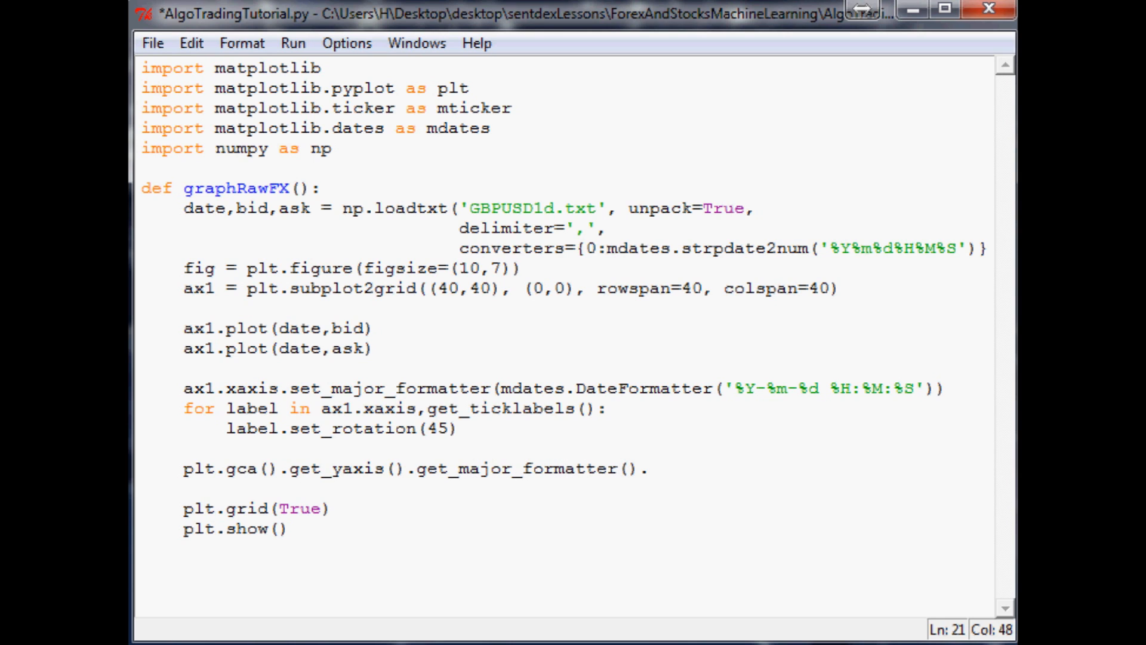
pyautogui.write('set_')
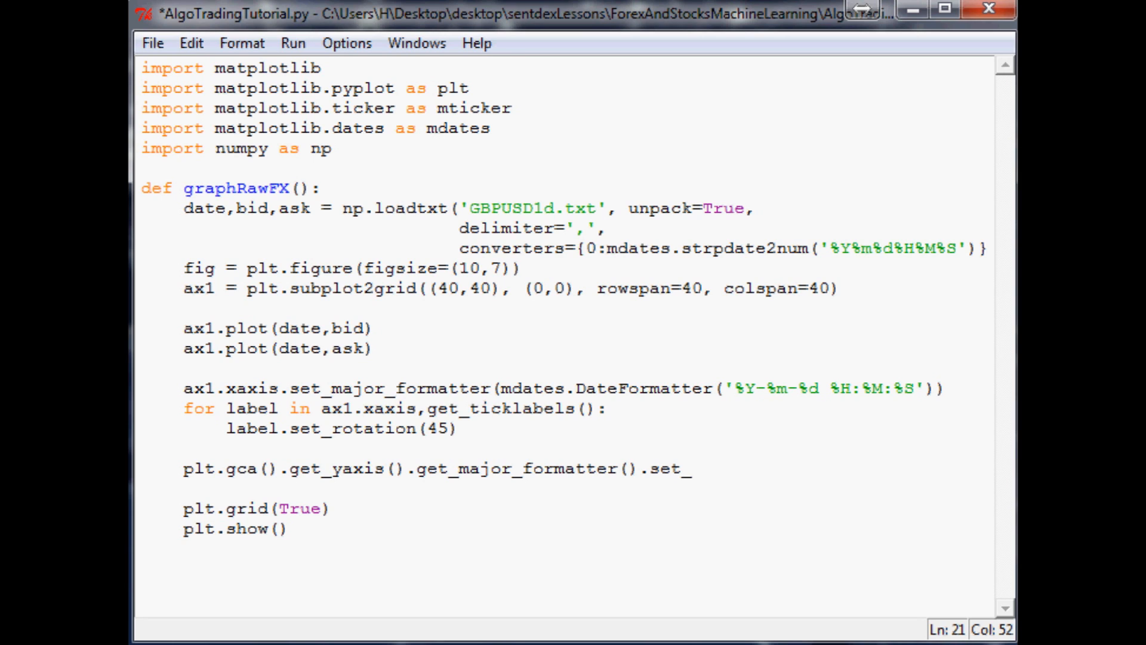
pyautogui.write('useOffset(F')
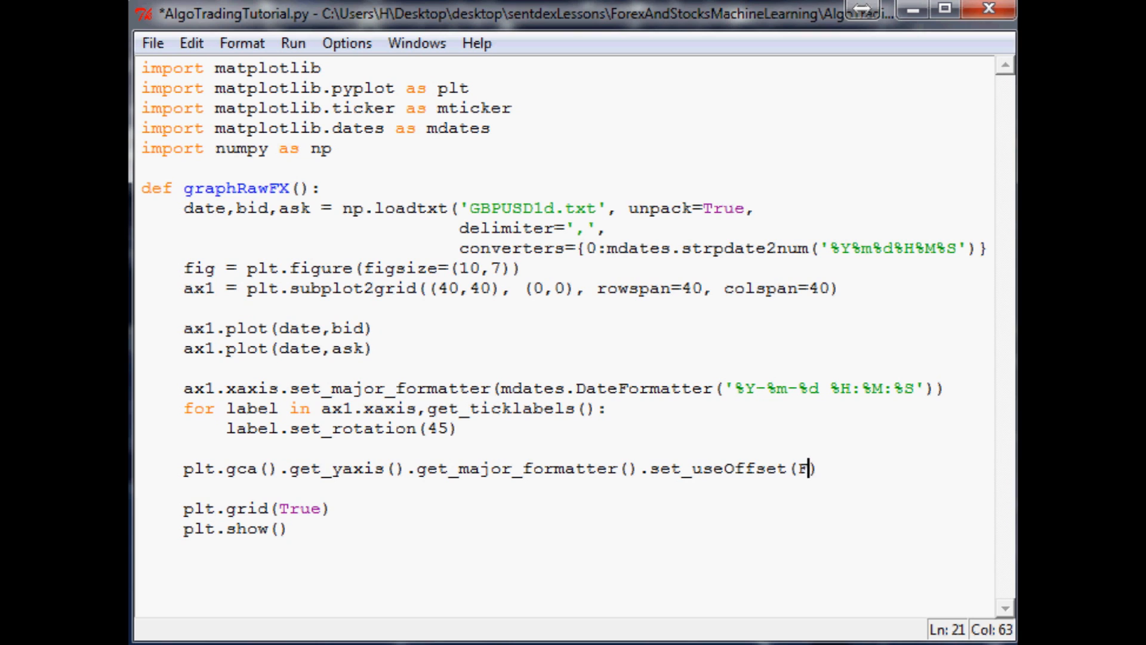
pyautogui.write('alse')
pyautogui.click(375, 409)
pyautogui.write('.')
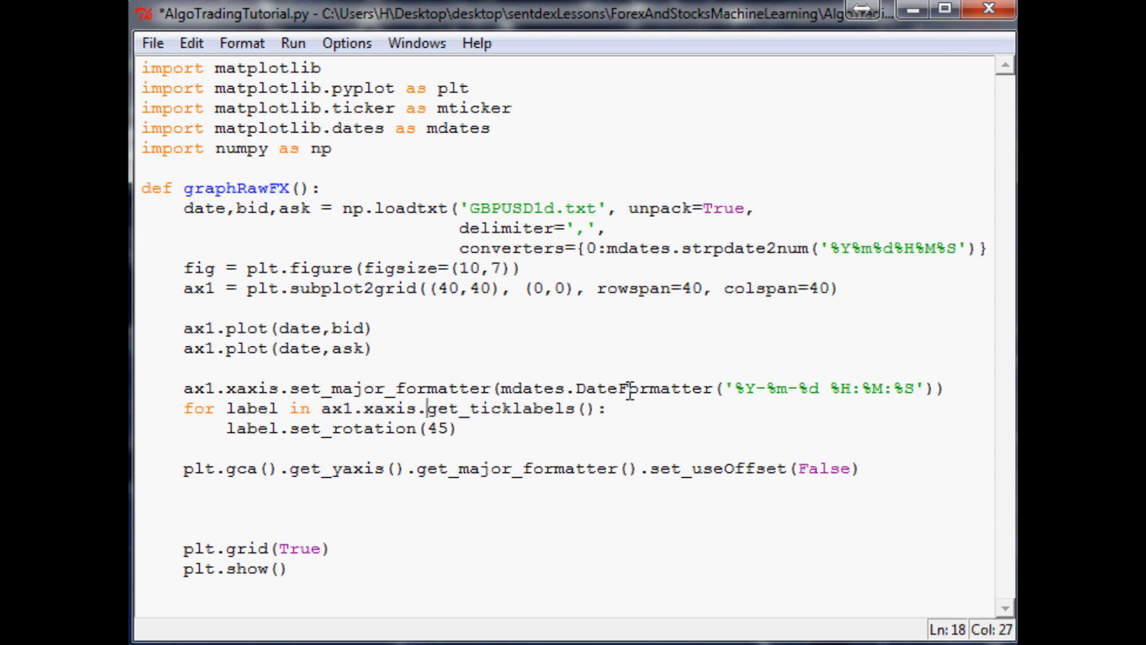
# Save the script with Ctrl+S before running it
pyautogui.press('ctrl+s')
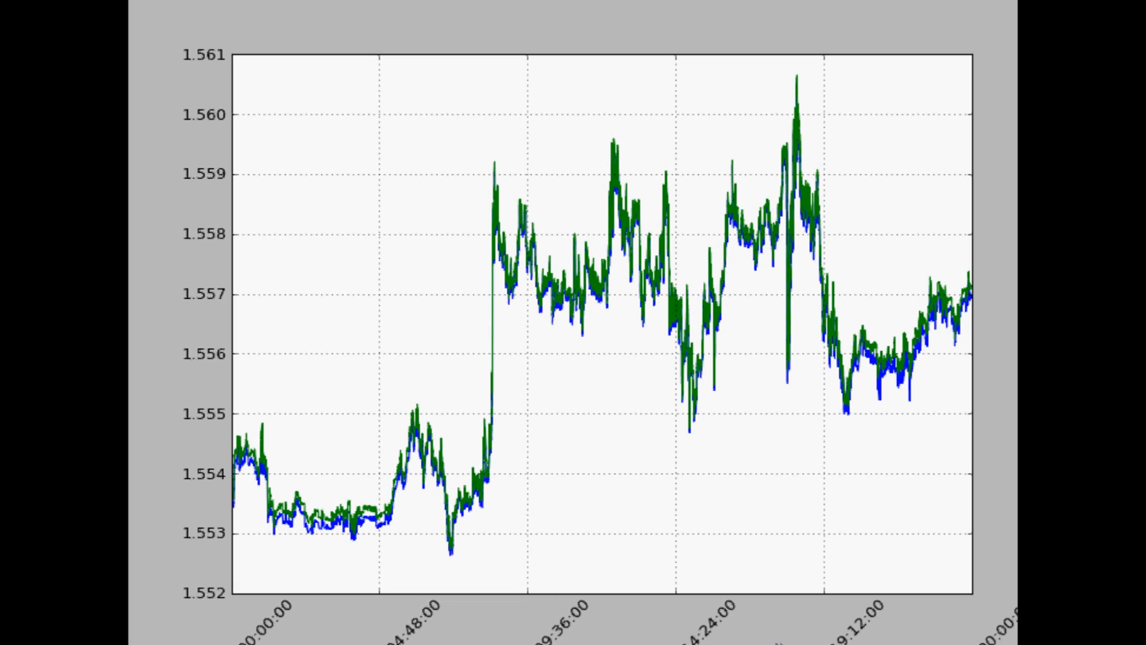
pyautogui.moveTo(262, 438)
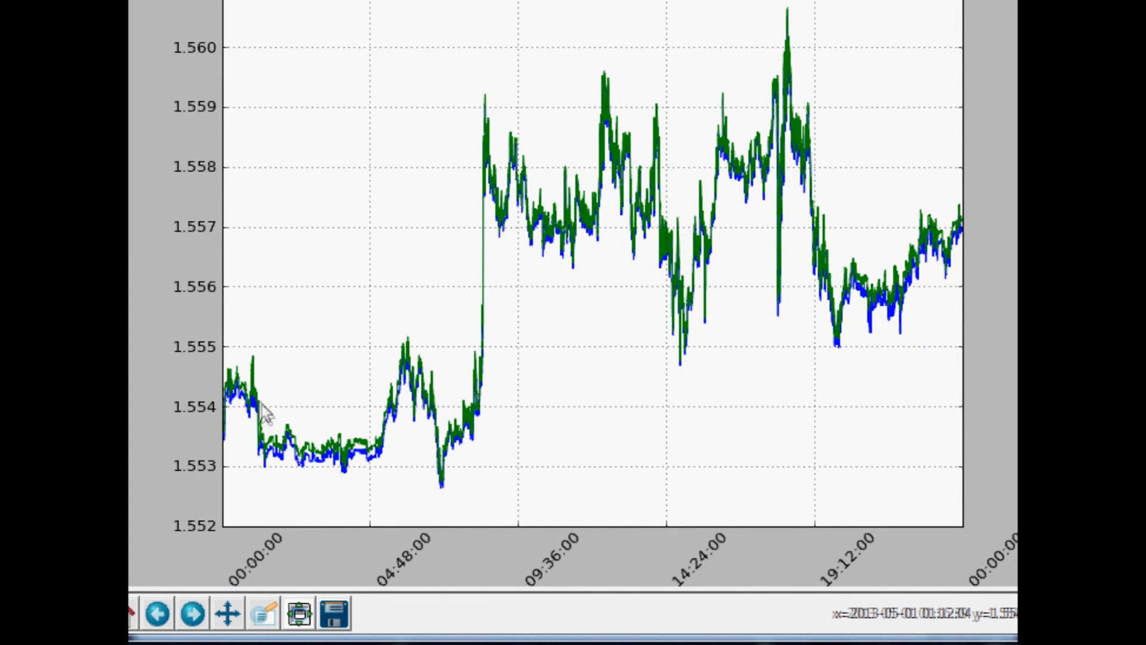
pyautogui.moveTo(413, 453)
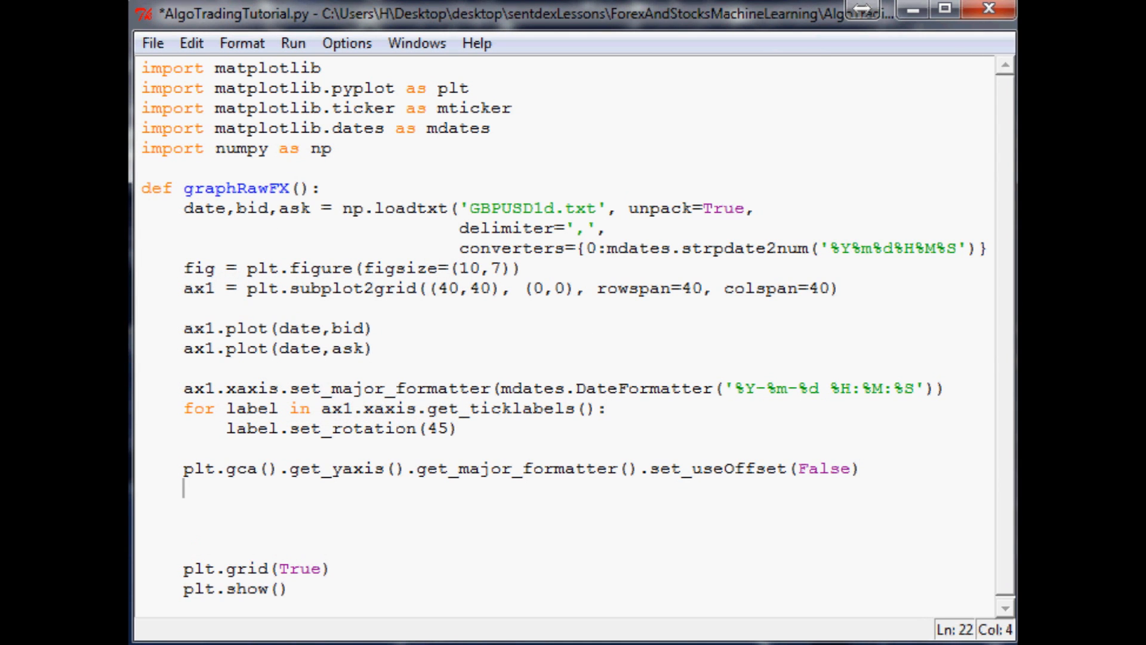
# Add plt.subplots_adjust(bottom=.23) and open a blank line below the rotation loop
pyautogui.write('plt')
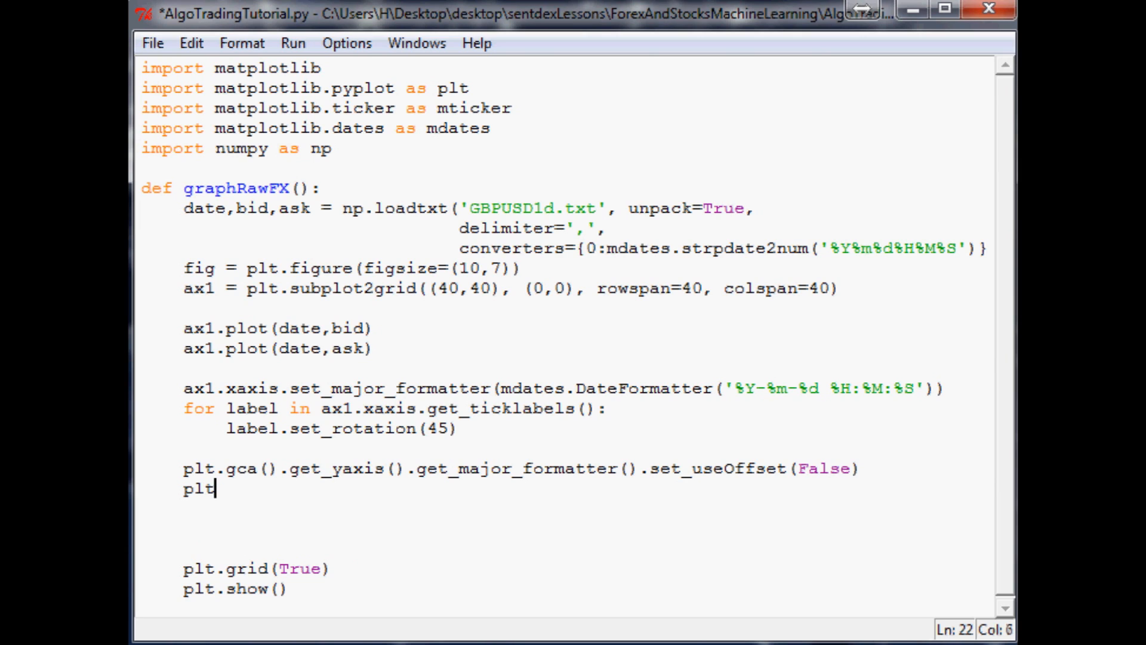
pyautogui.write('.subplots_adjust(')
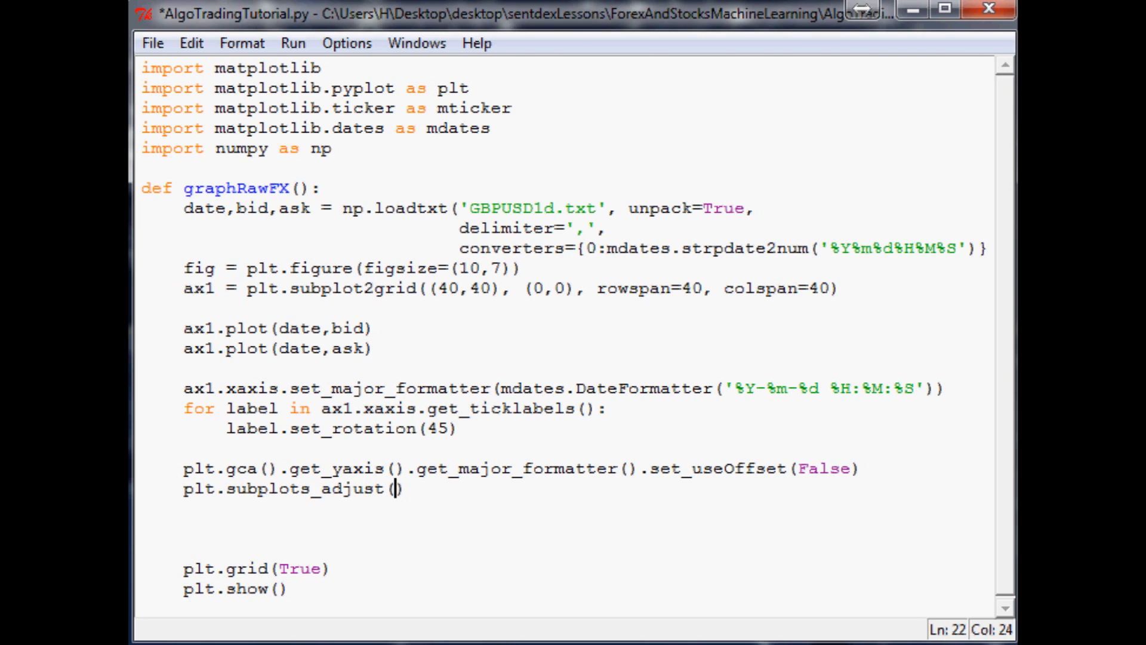
pyautogui.write('bottom=')
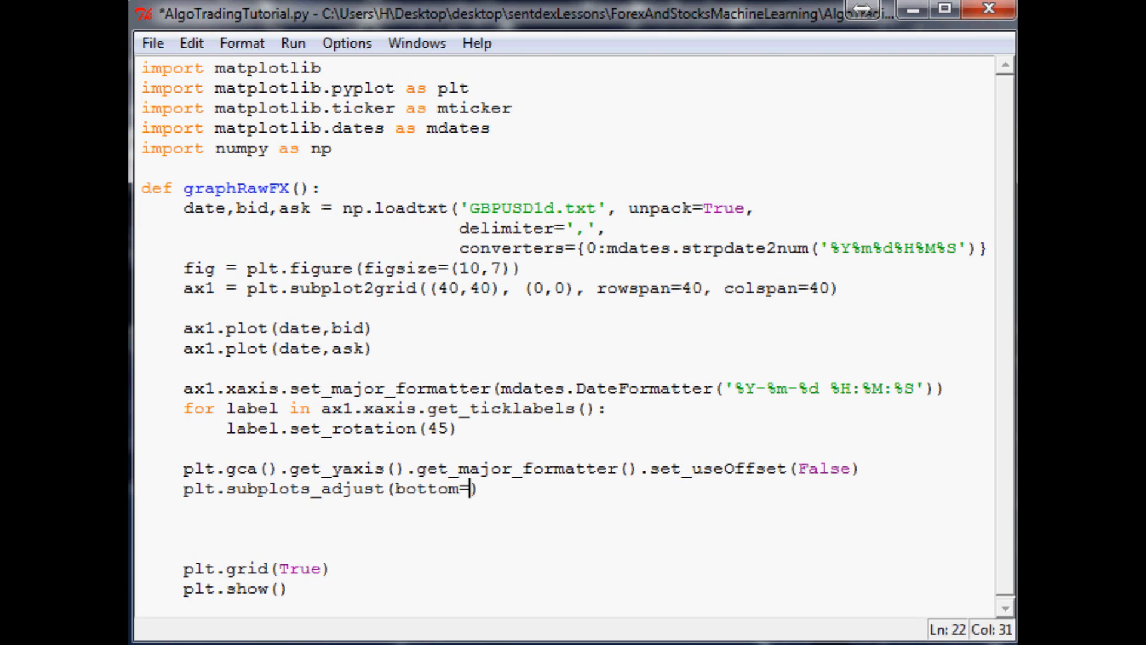
pyautogui.write('.23')
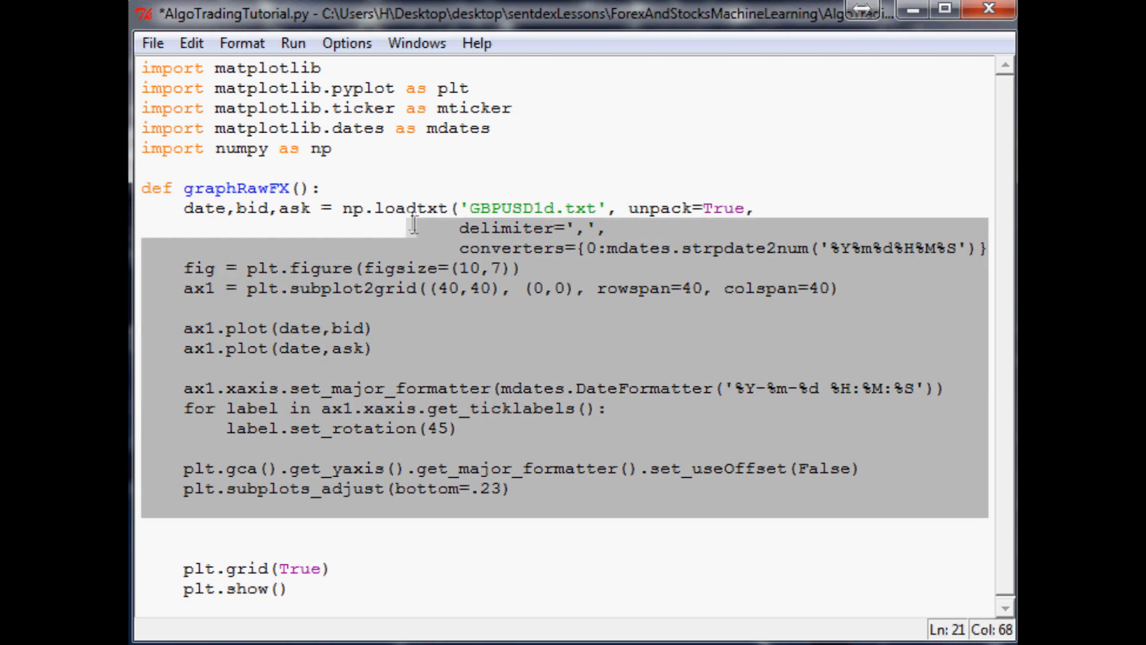
pyautogui.click(541, 209)
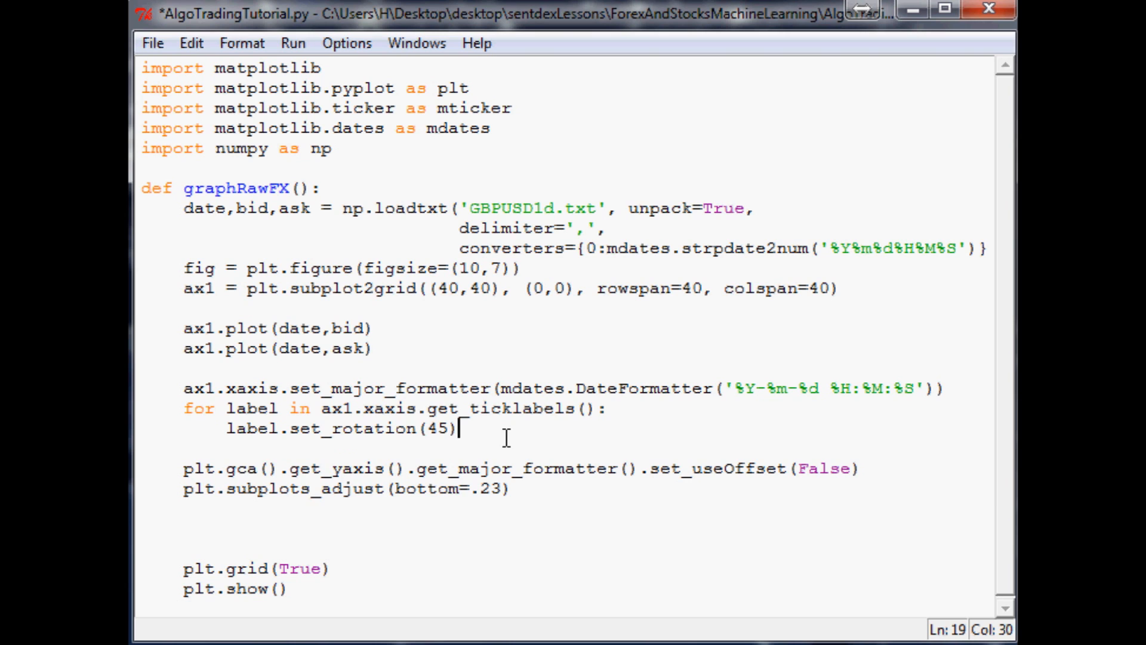
pyautogui.press('enter')
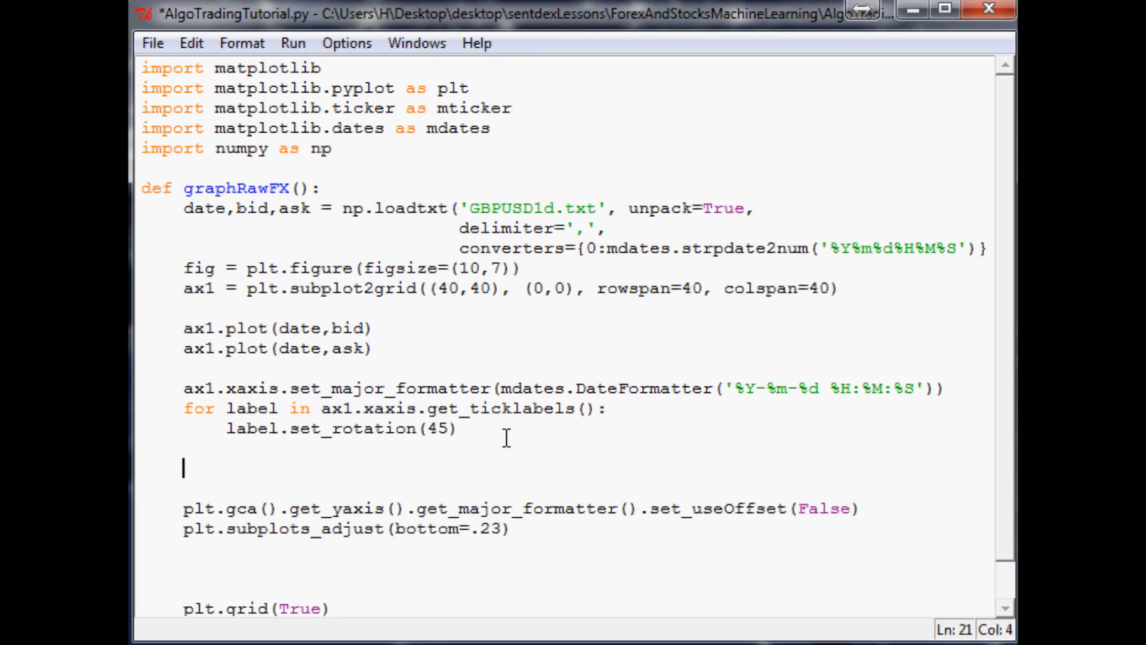
# Create twin axis ax1_2 and fill ask-bid from 0 with facecolor 'g', alpha .3
pyautogui.write('ax1')
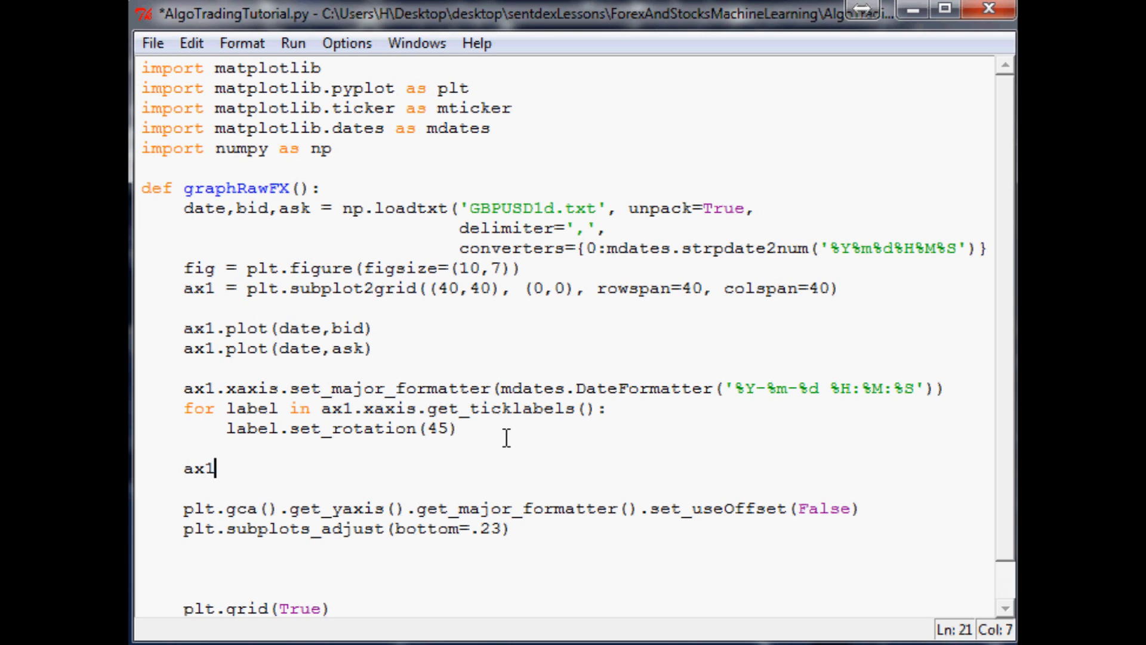
pyautogui.write('_2')
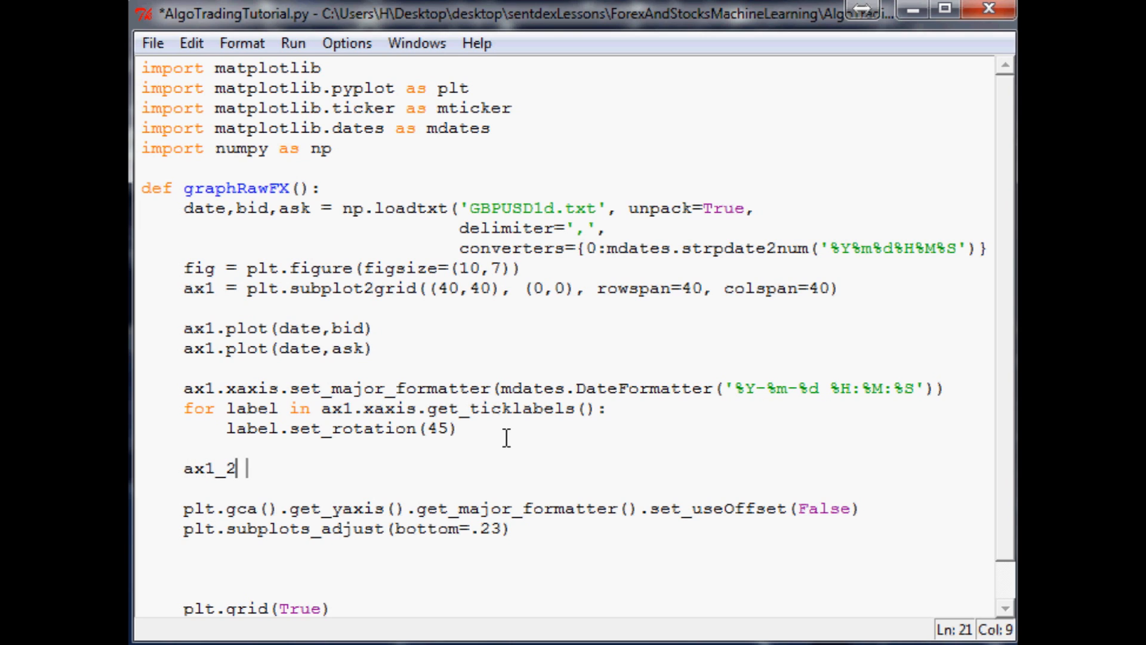
pyautogui.write('= ax1.twinx(')
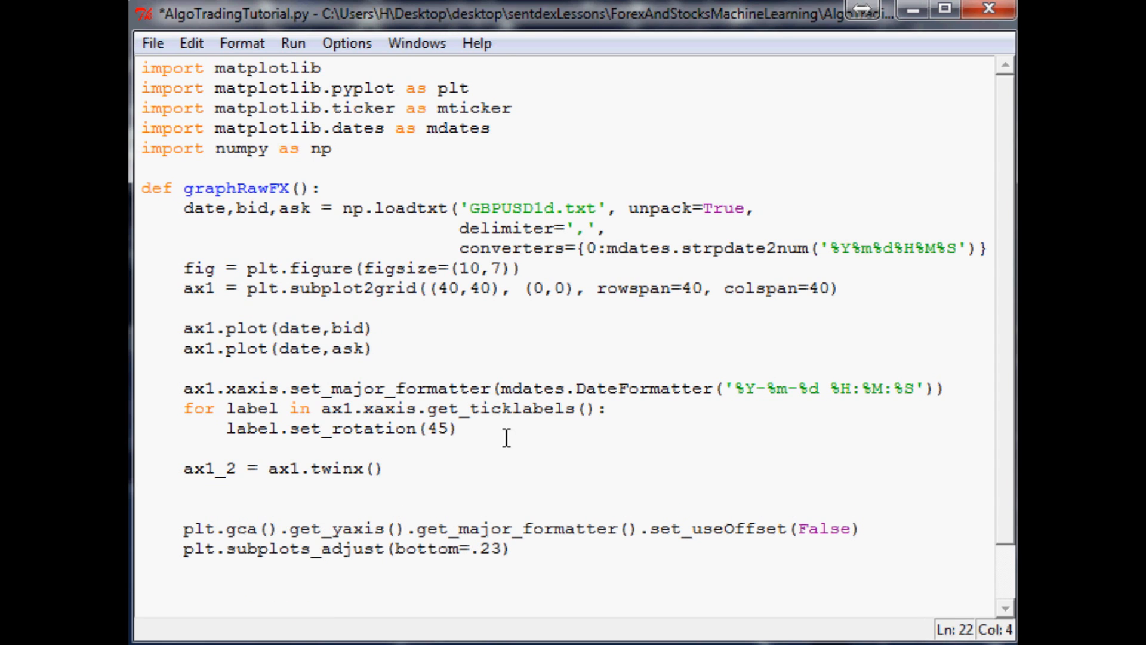
pyautogui.write('ax1_2.fill')
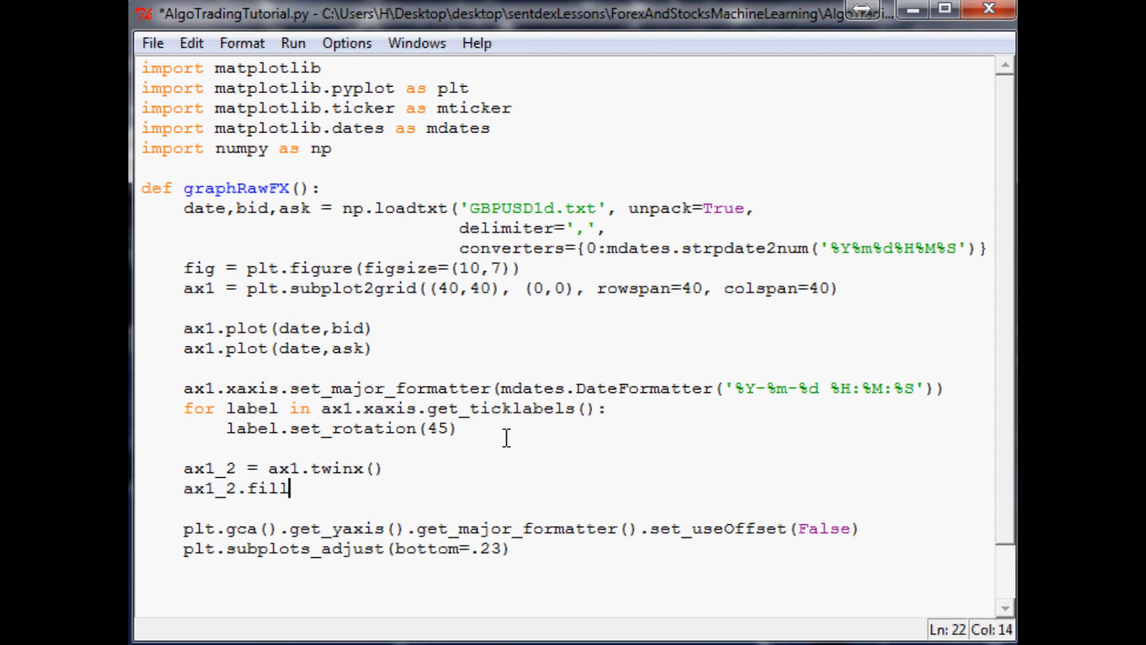
pyautogui.write('_between()')
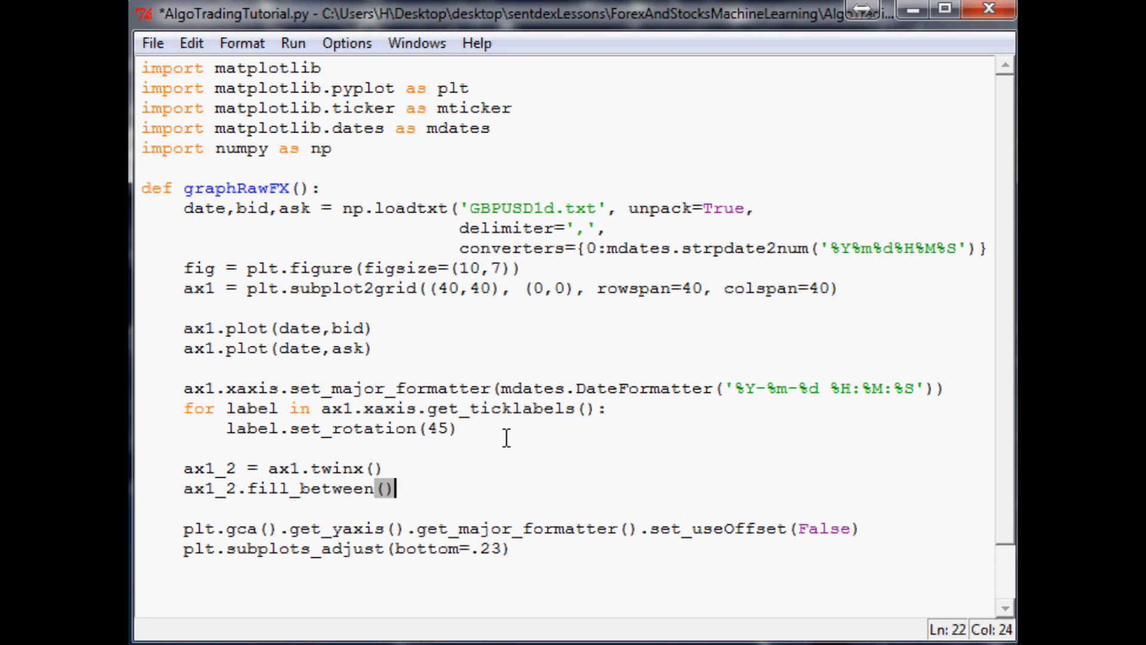
pyautogui.write('date, 0,')
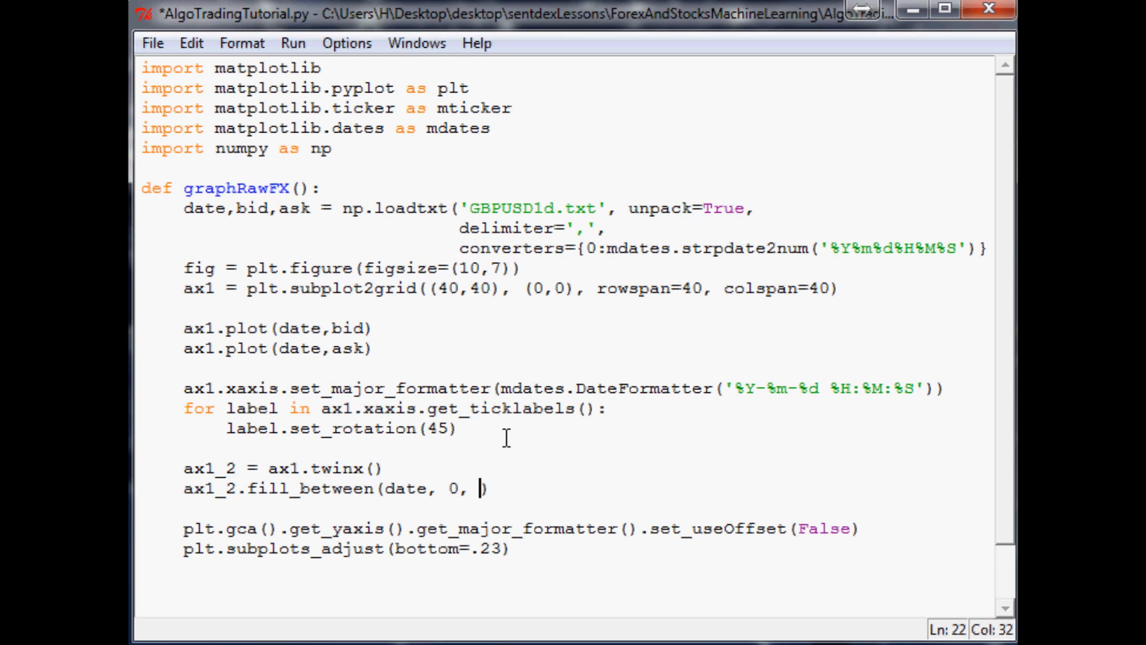
pyautogui.write('(')
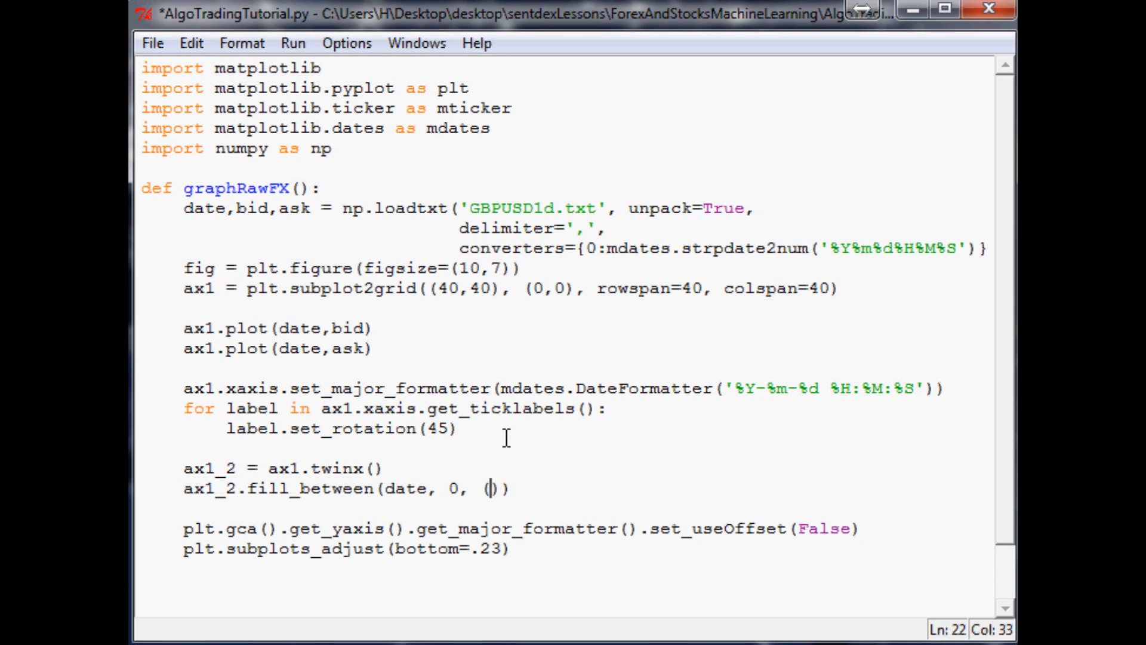
pyautogui.write('ask-bid')
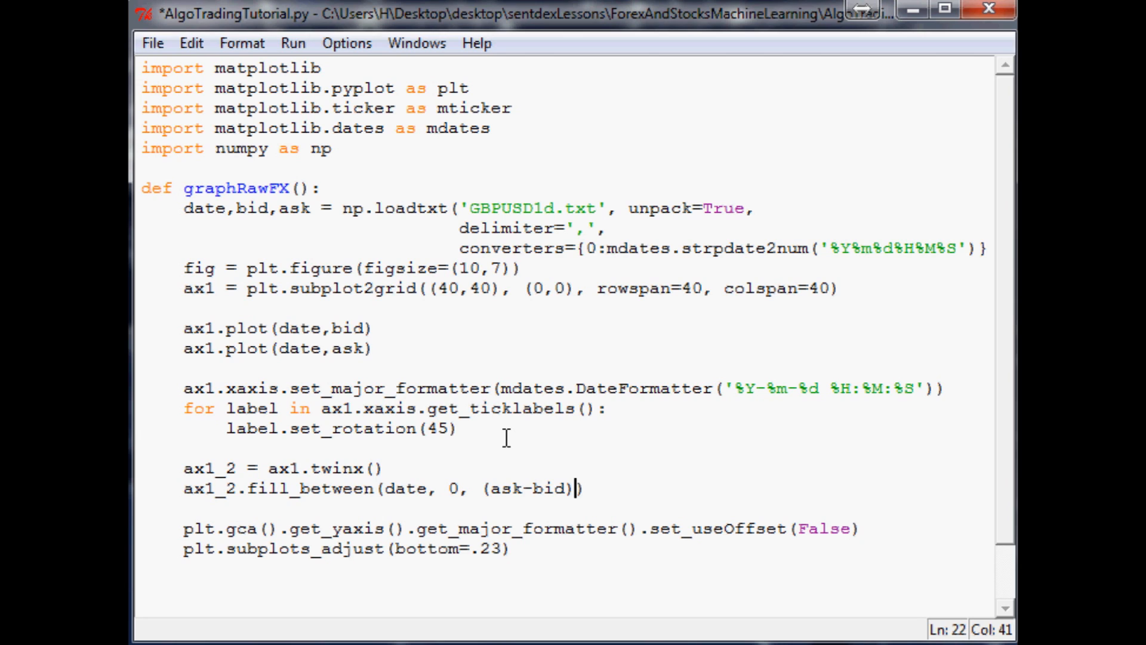
pyautogui.write(', face')
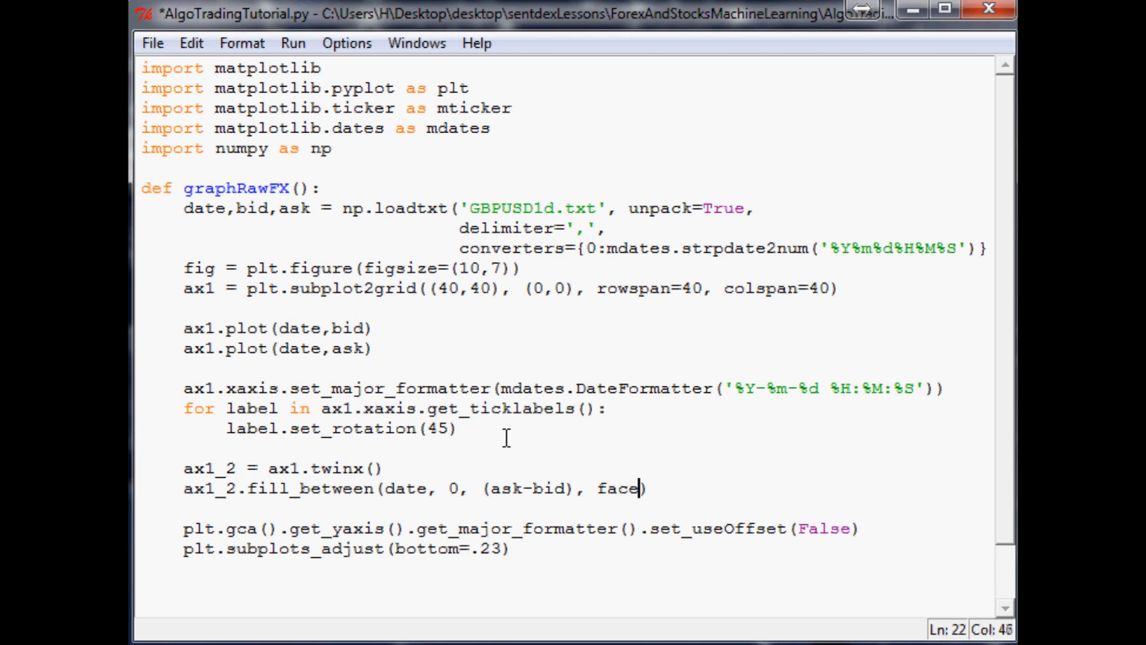
pyautogui.write("color='g'")
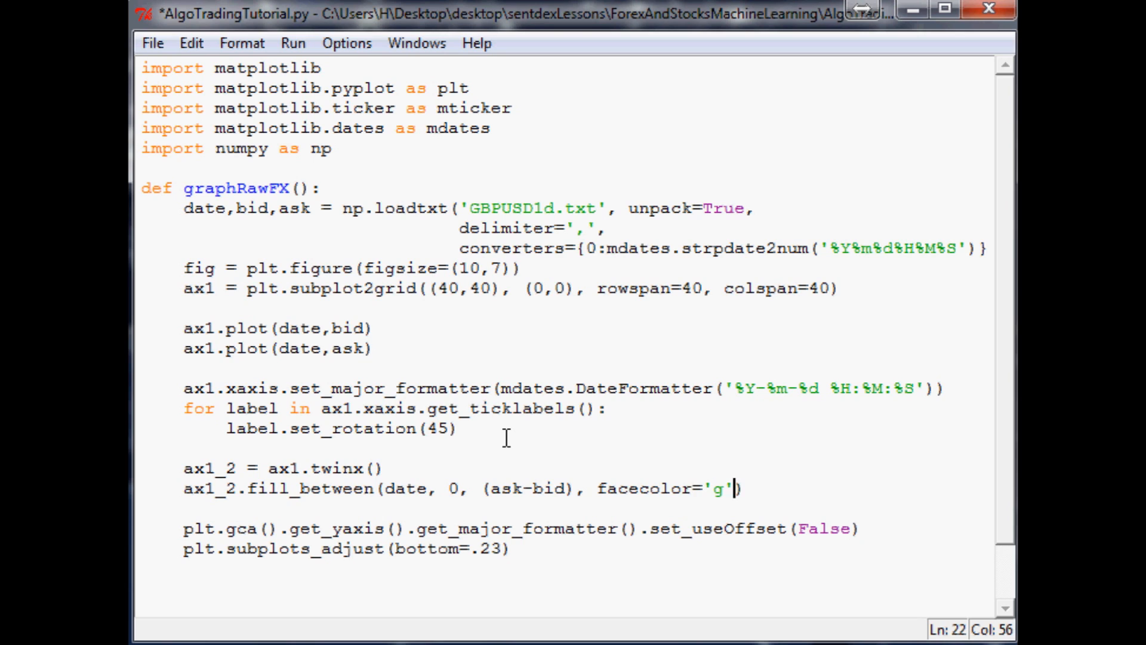
pyautogui.write(', alpha')
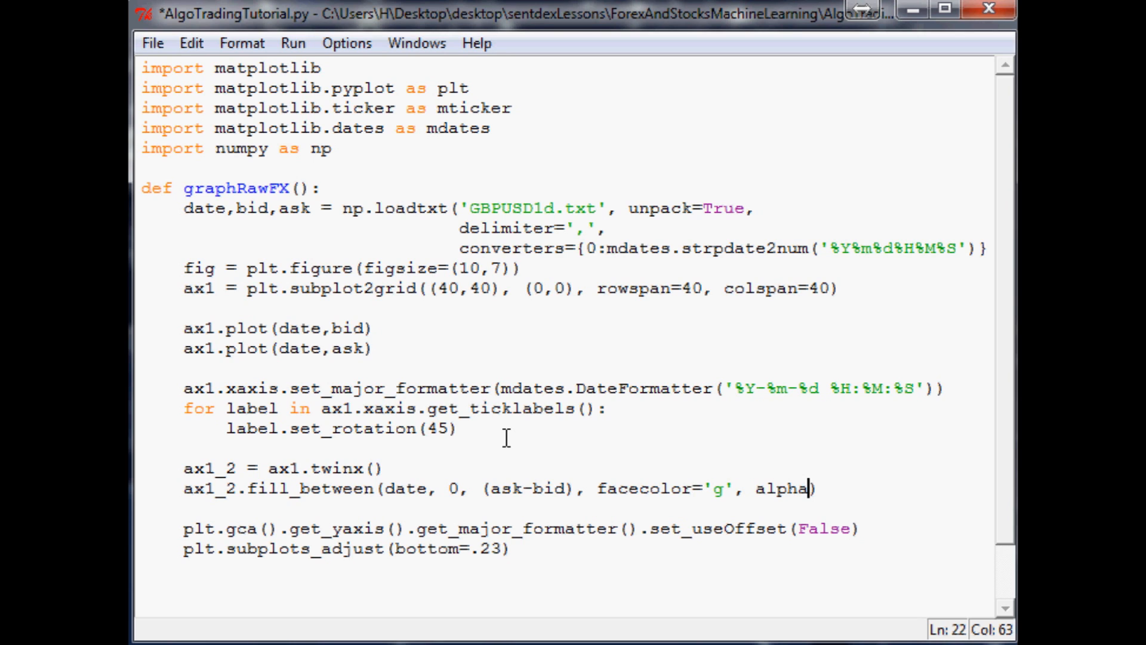
pyautogui.write('=.3')
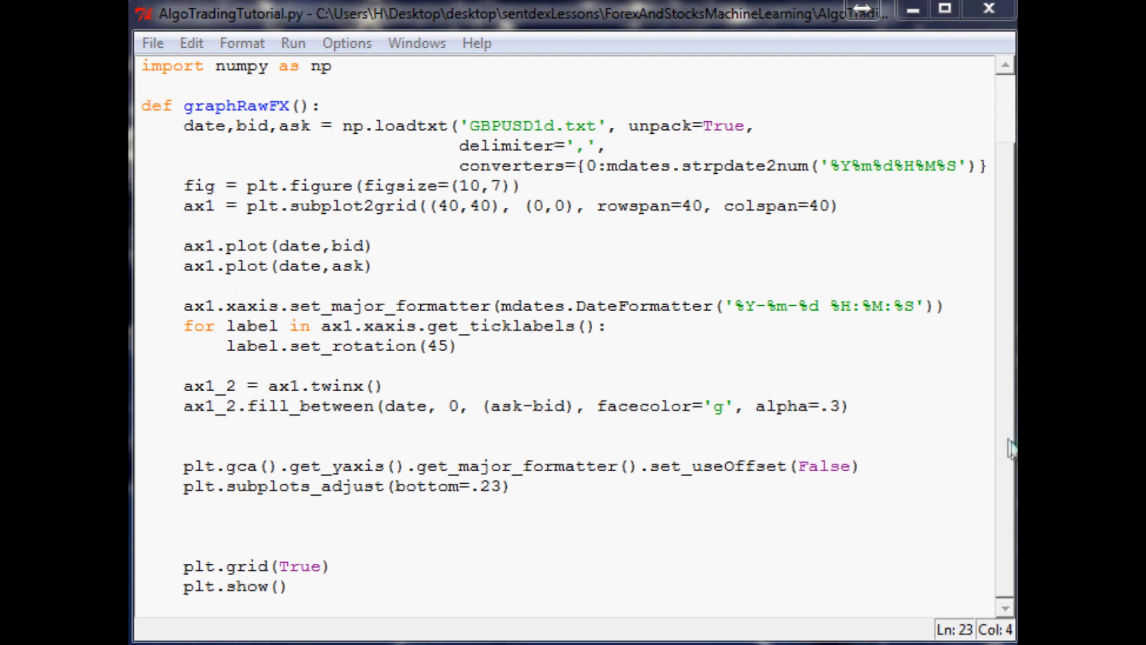
pyautogui.moveTo(981, 436)
pyautogui.write('graphRawFX()')
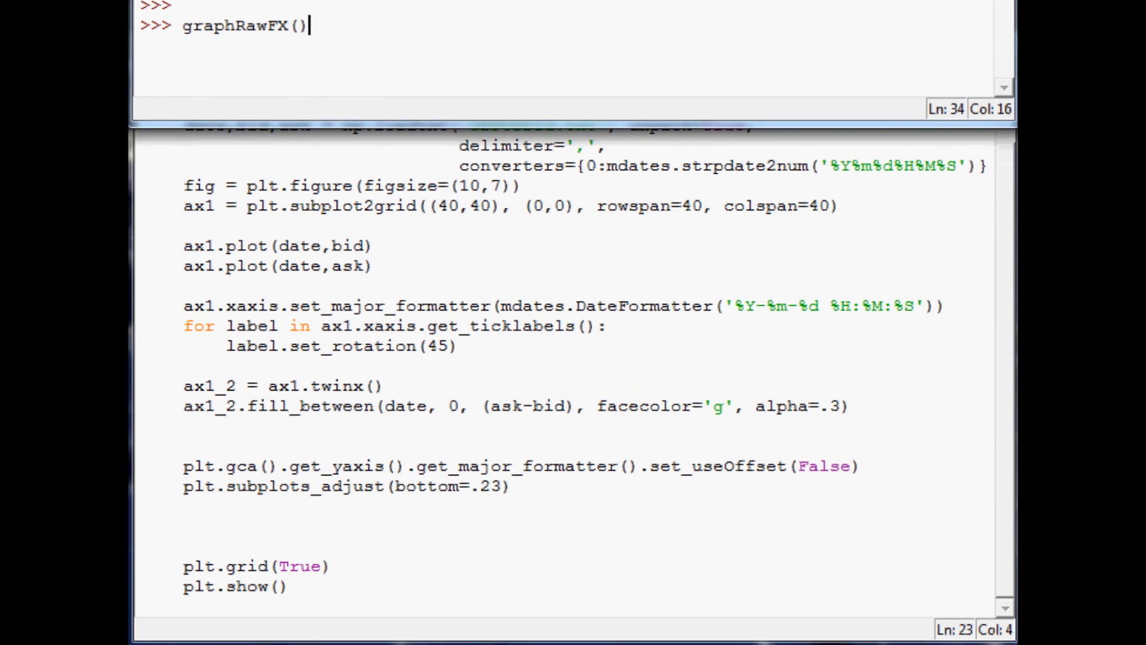
pyautogui.moveTo(394, 24)
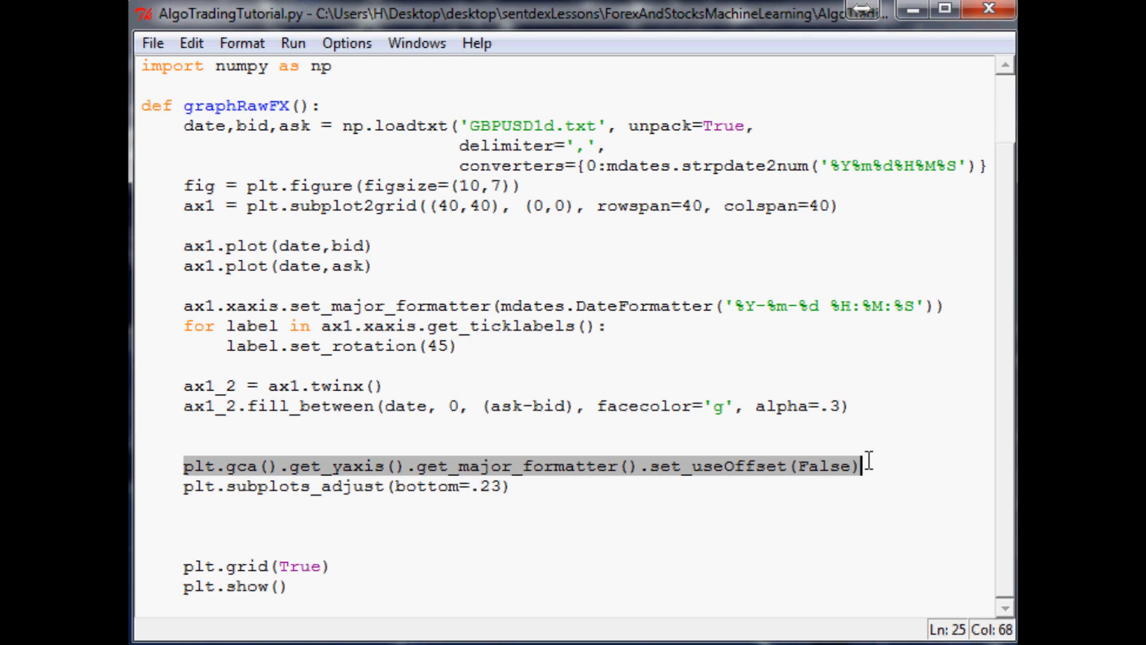
# Move the set_useOffset(False) line below the ask plot and rerun the script with F5
pyautogui.press('Delete')
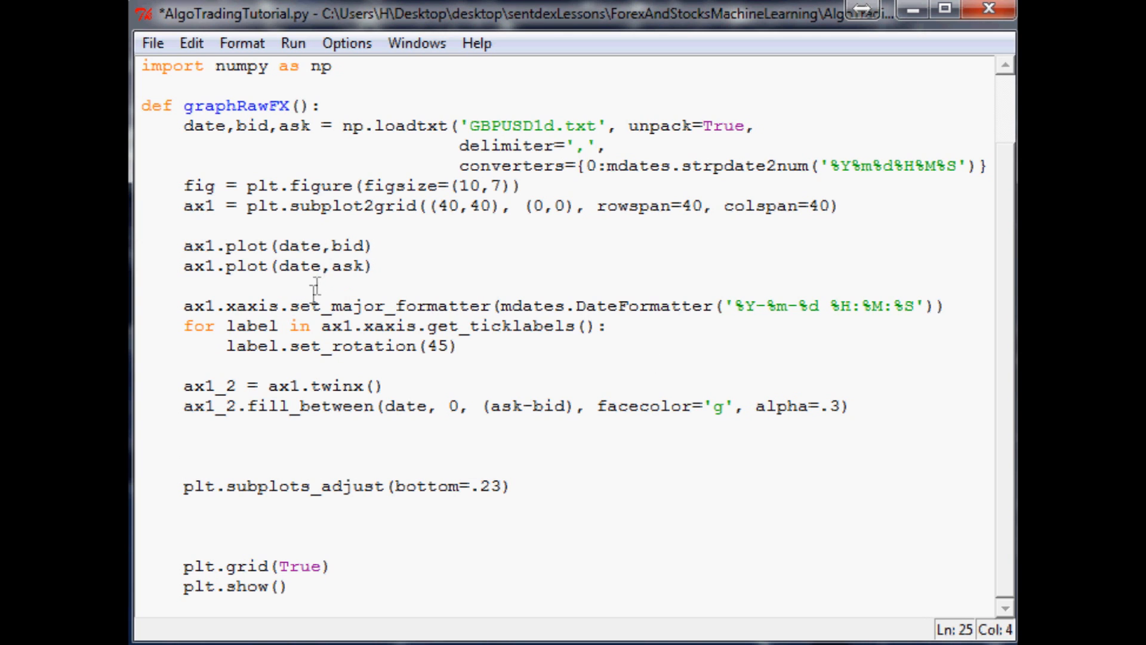
pyautogui.write('plt.gca().get_yaxis().get_major_formatter().set_useOffset(False)')
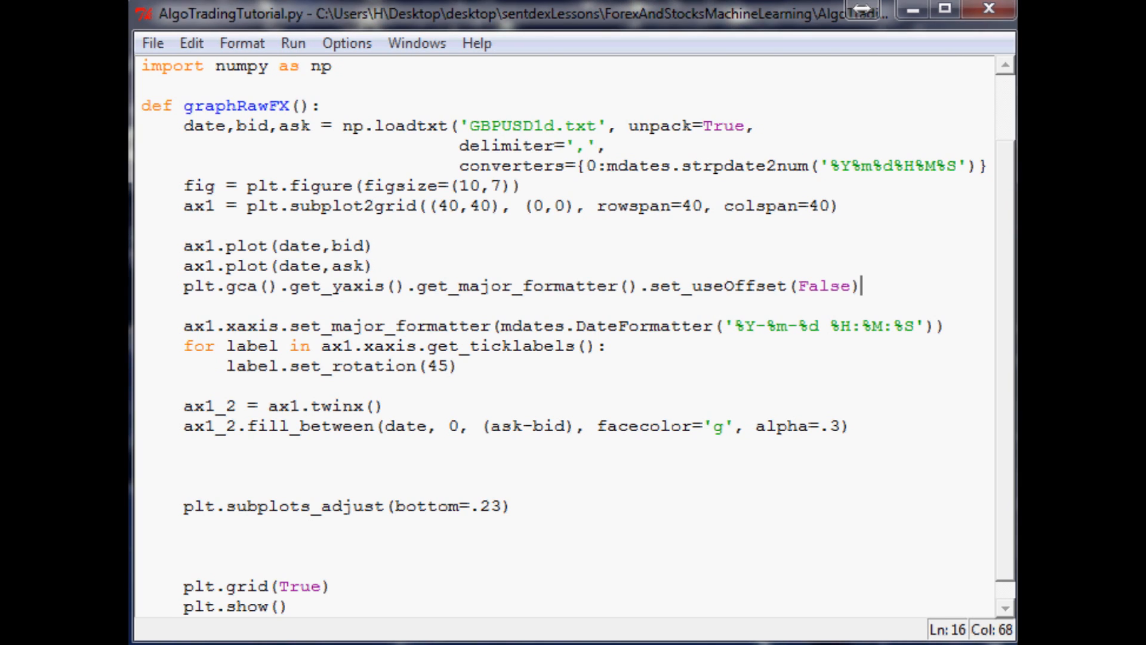
pyautogui.click(480, 536)
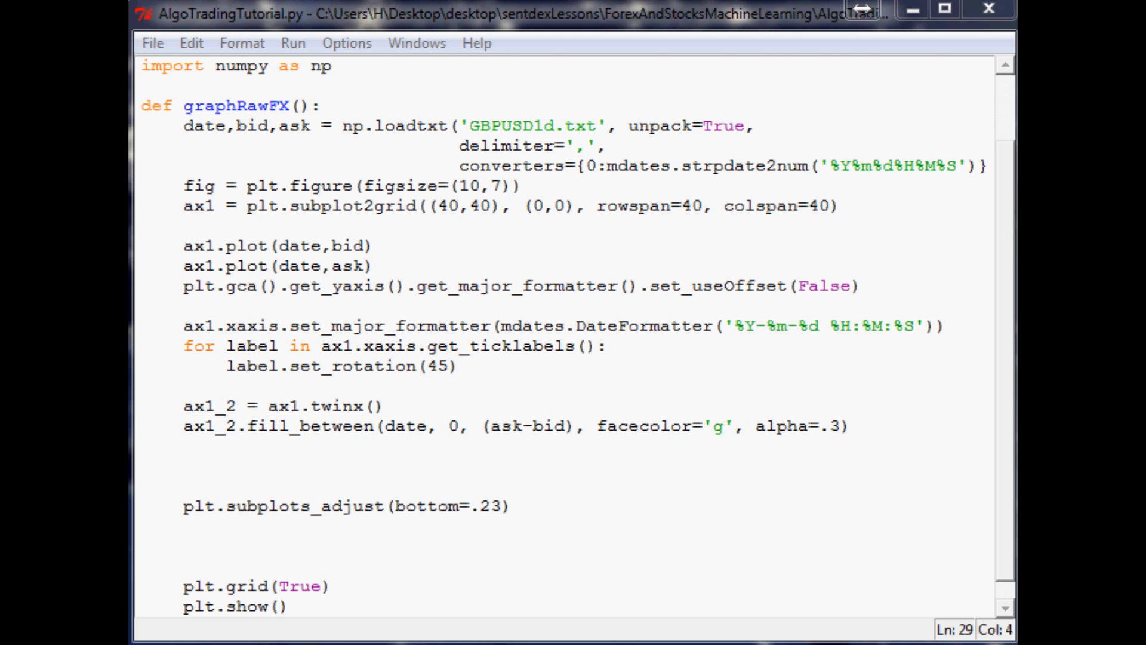
pyautogui.press('F5')
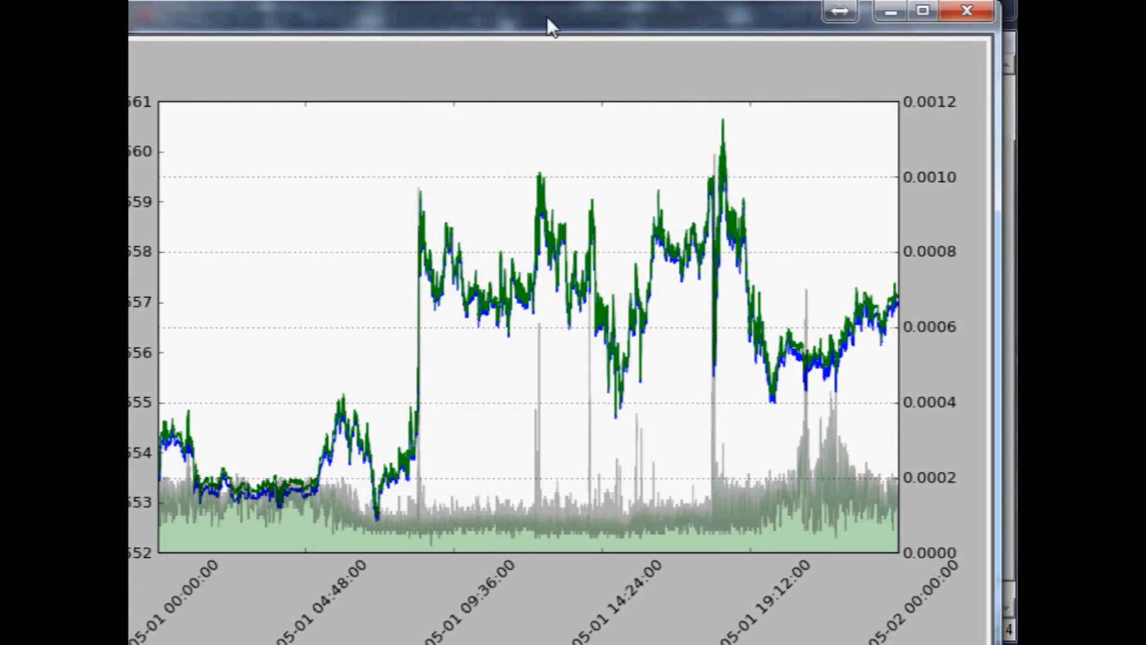
# Maximize the Matplotlib figure window to inspect the redrawn chart
pyautogui.click(921, 11)
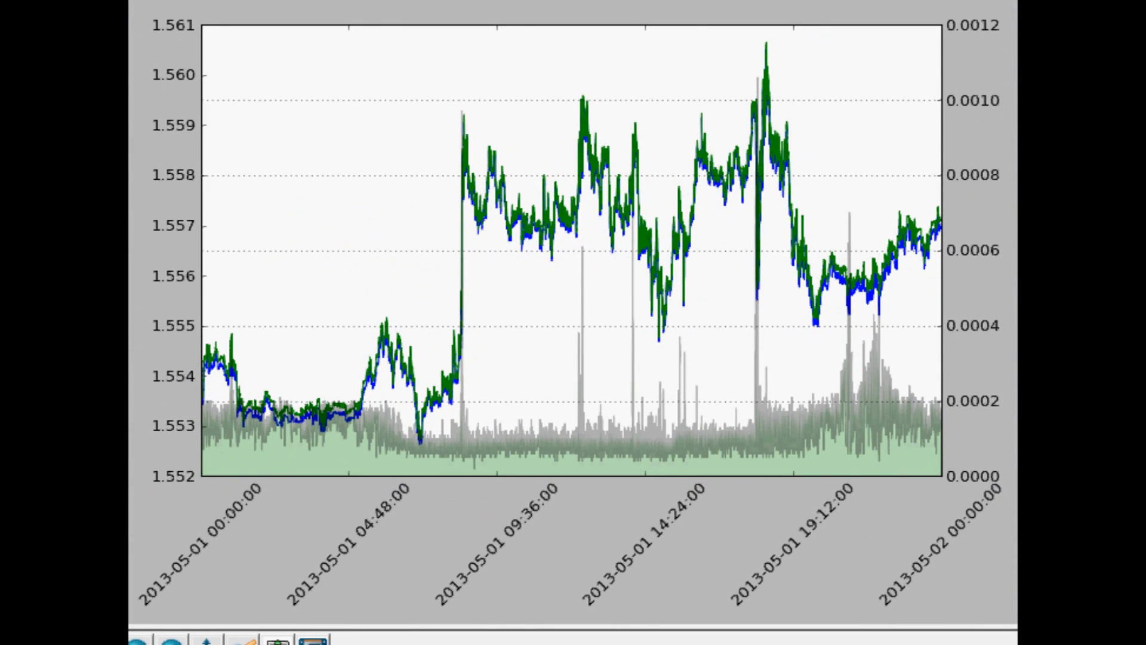
pyautogui.moveTo(223, 449)
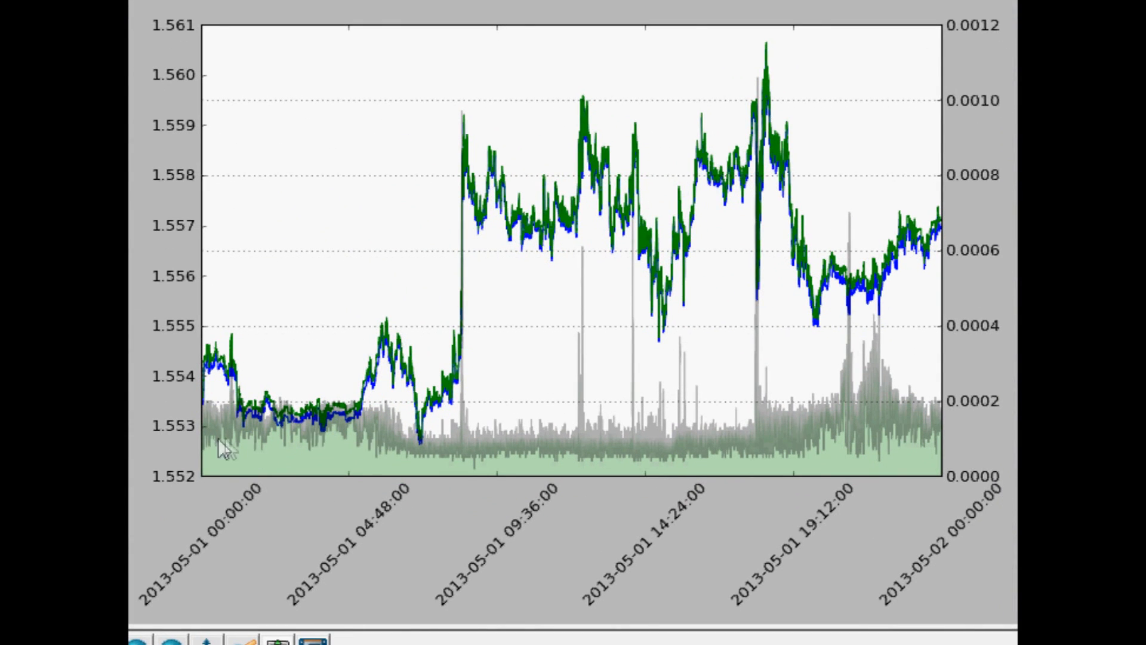
pyautogui.moveTo(889, 449)
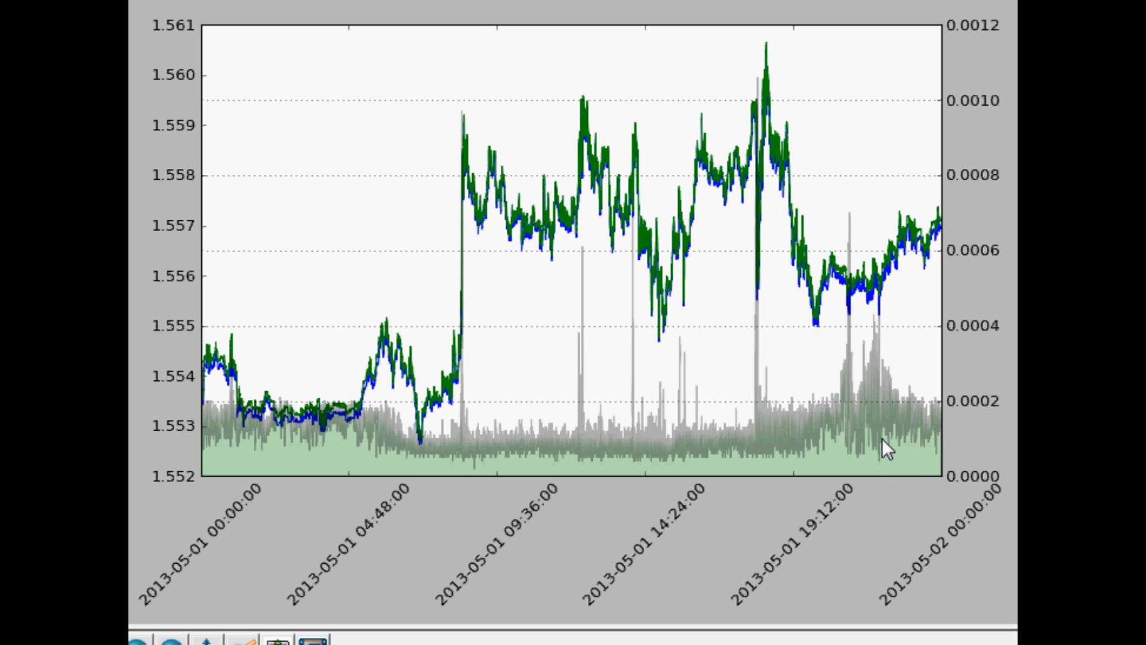
pyautogui.moveTo(340, 468)
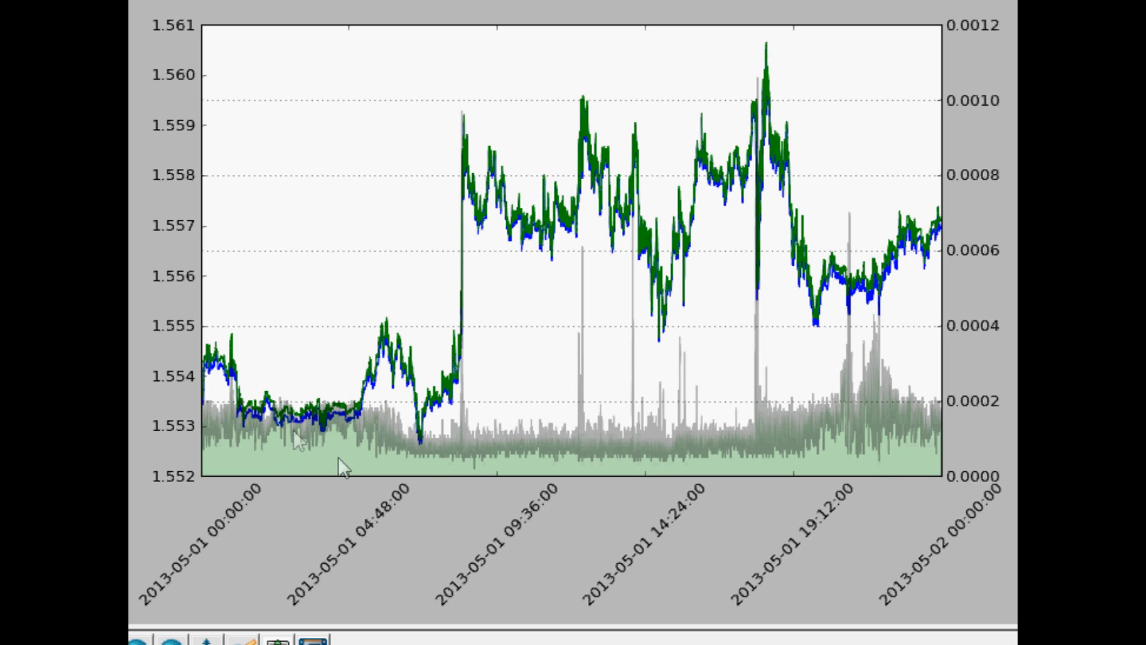
pyautogui.moveTo(955, 456)
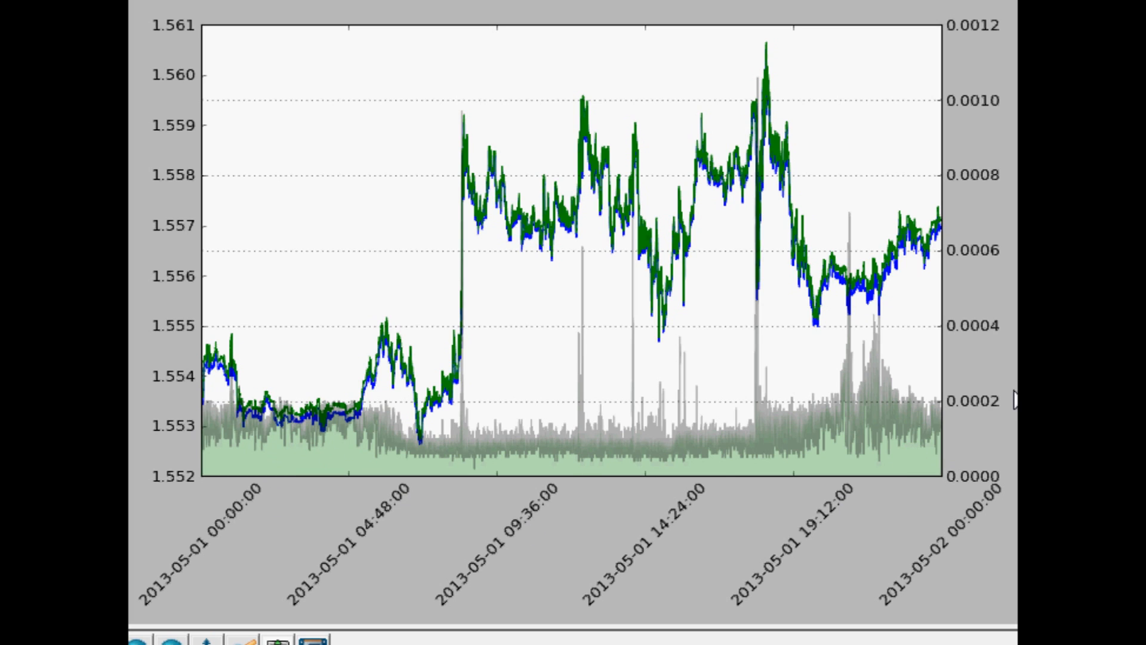
pyautogui.moveTo(230, 488)
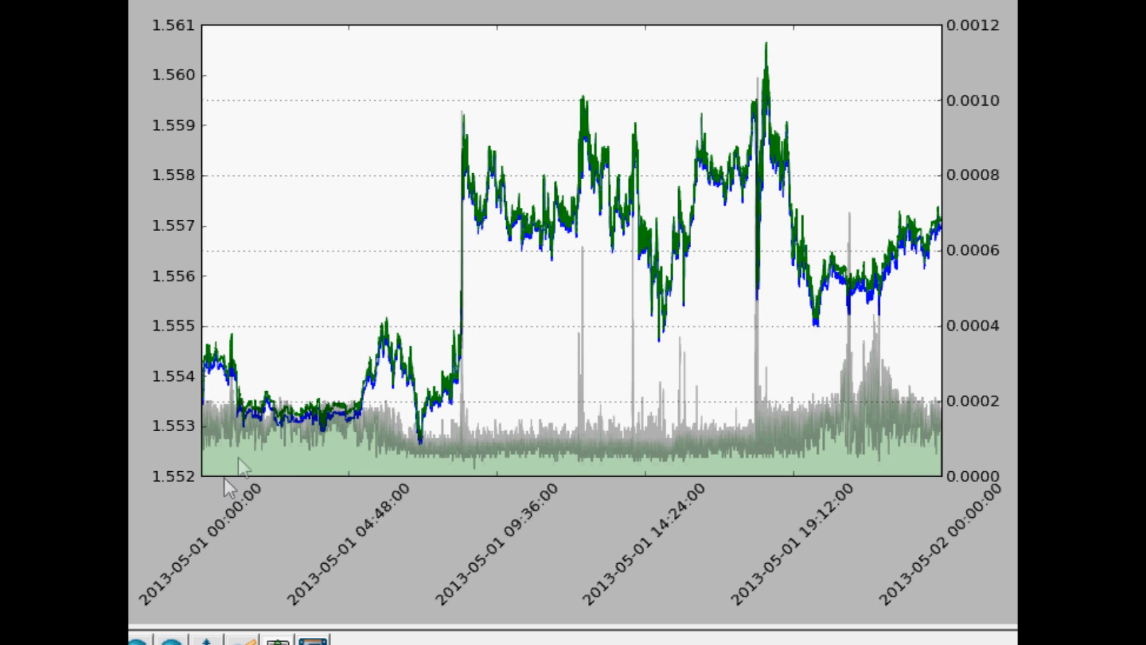
pyautogui.moveTo(401, 304)
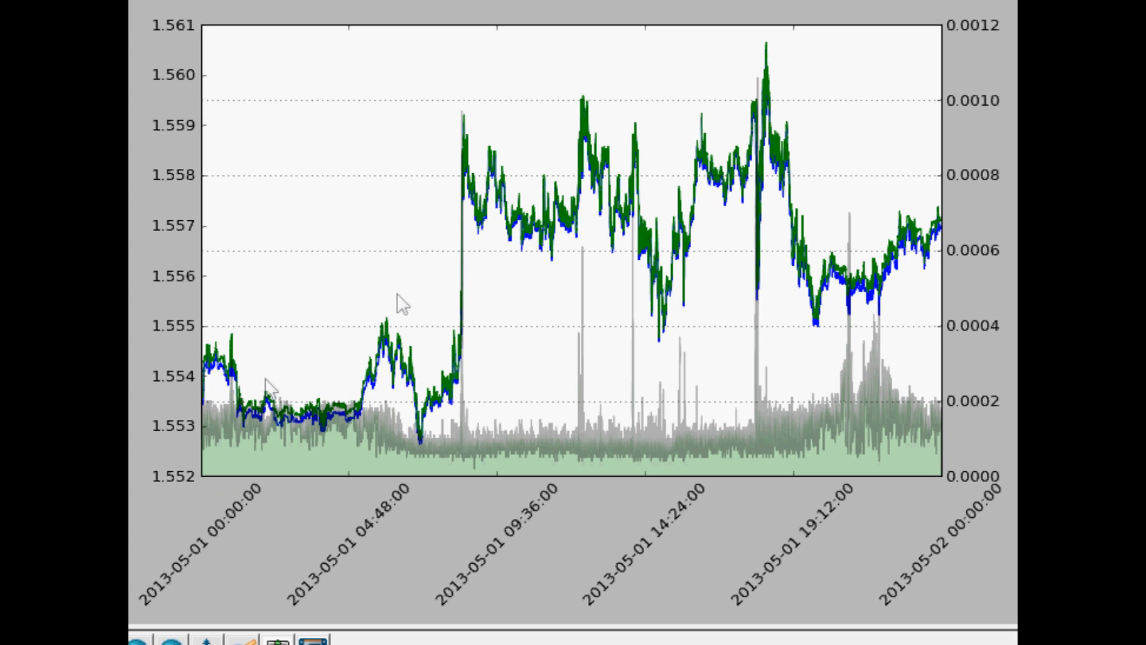
pyautogui.moveTo(269, 388)
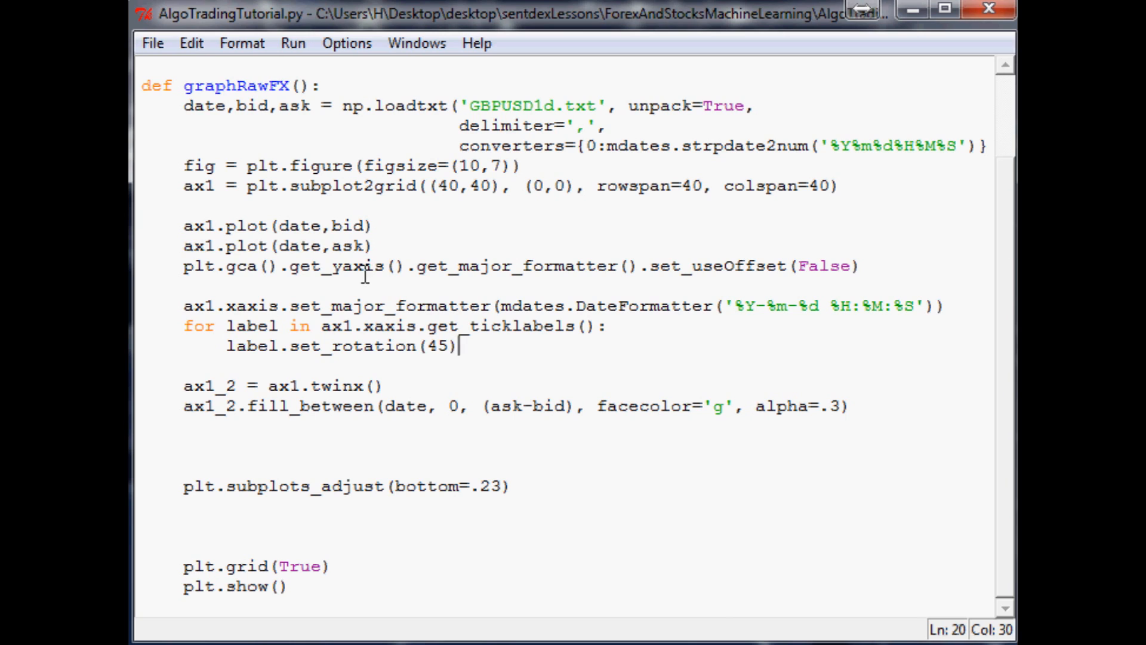
pyautogui.moveTo(241, 320)
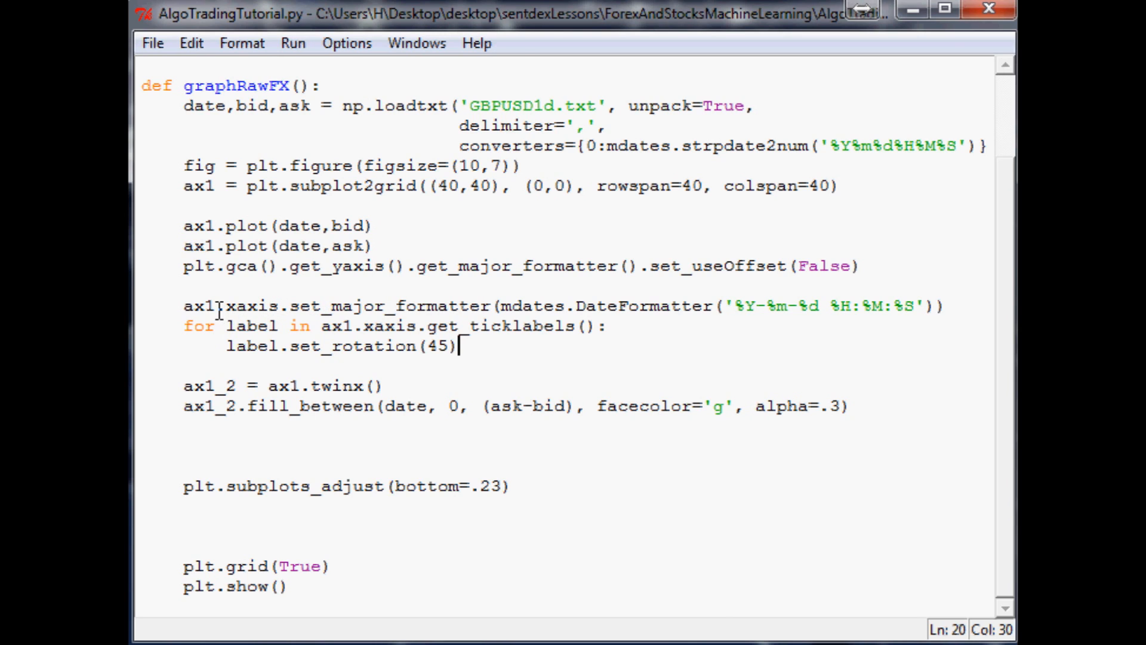
pyautogui.moveTo(616, 356)
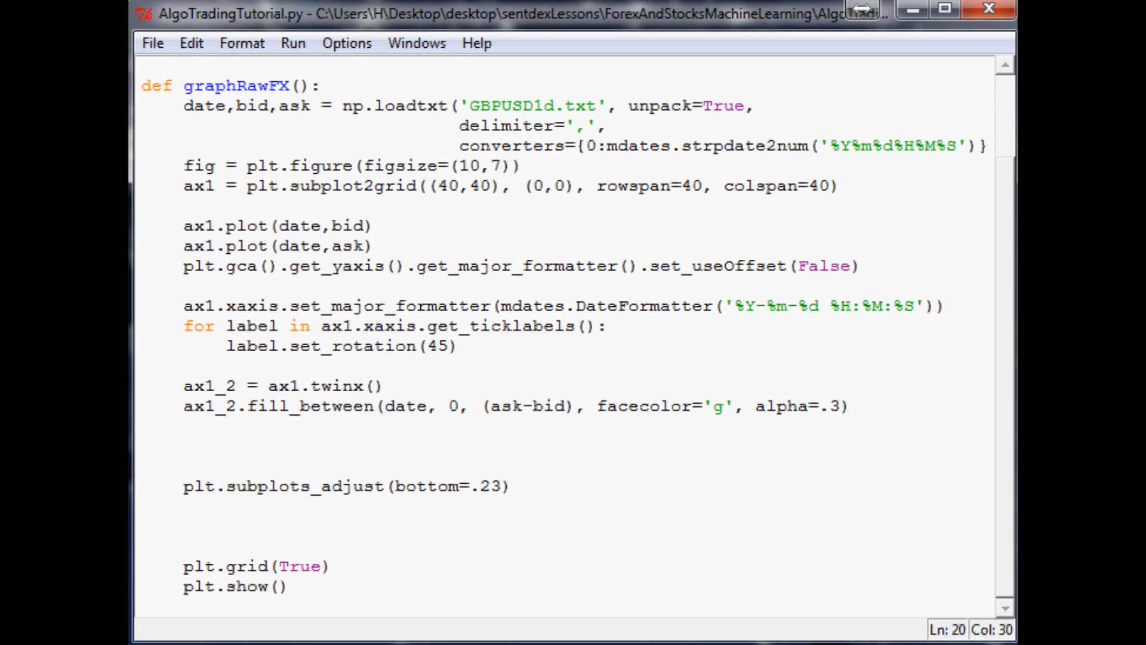
pyautogui.click(458, 346)
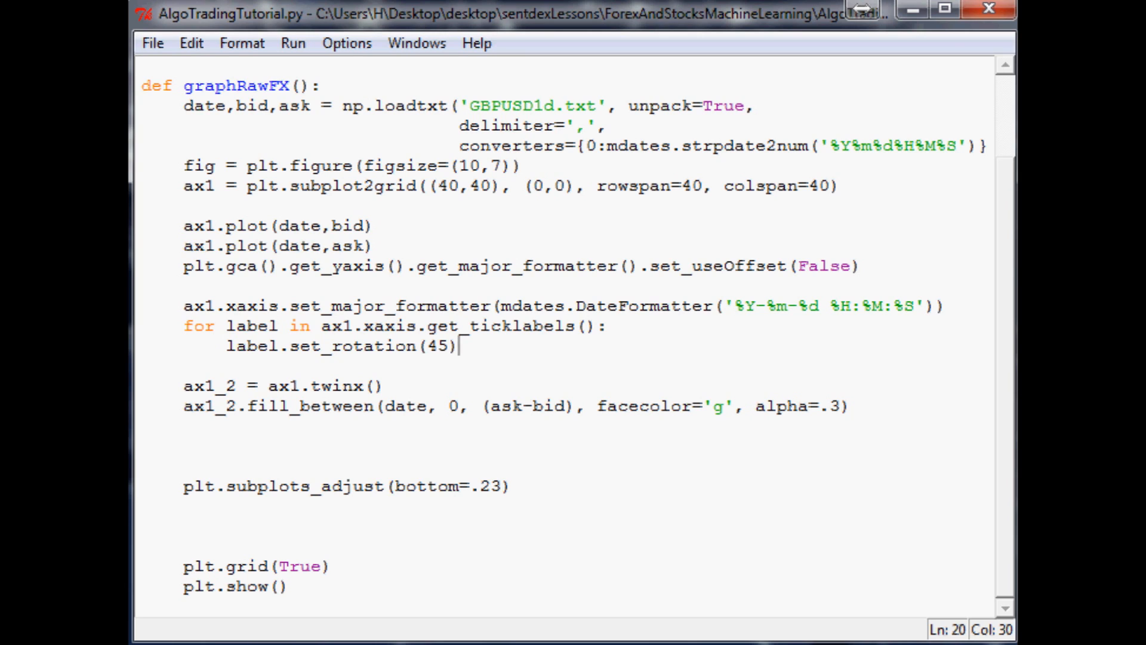